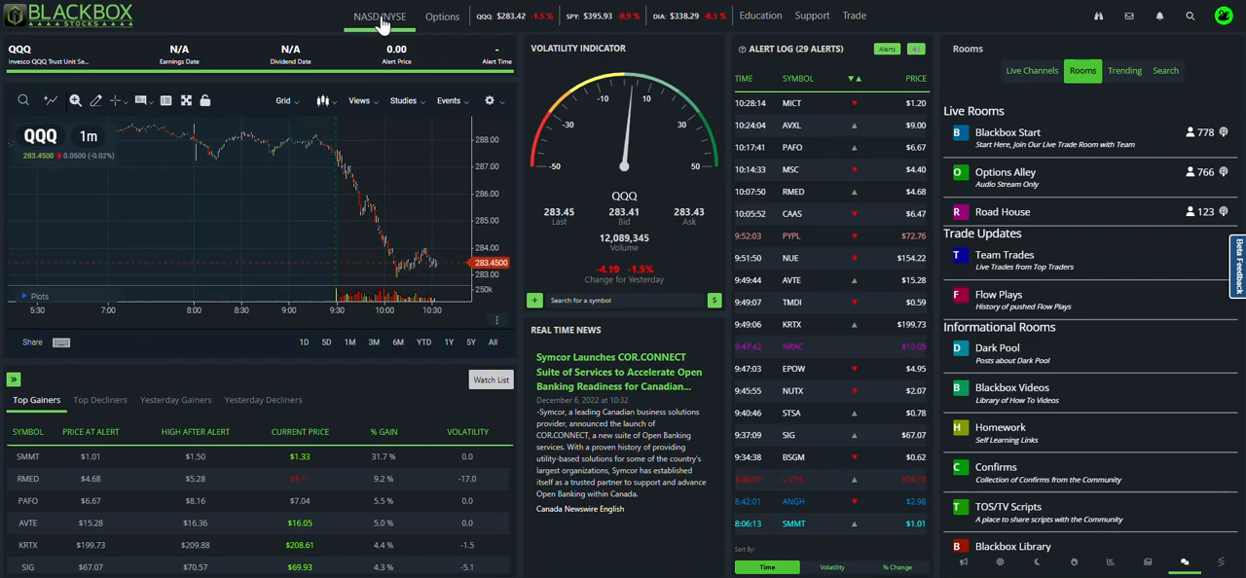
{"action": "mouse_move", "coordinate": [833, 159]}
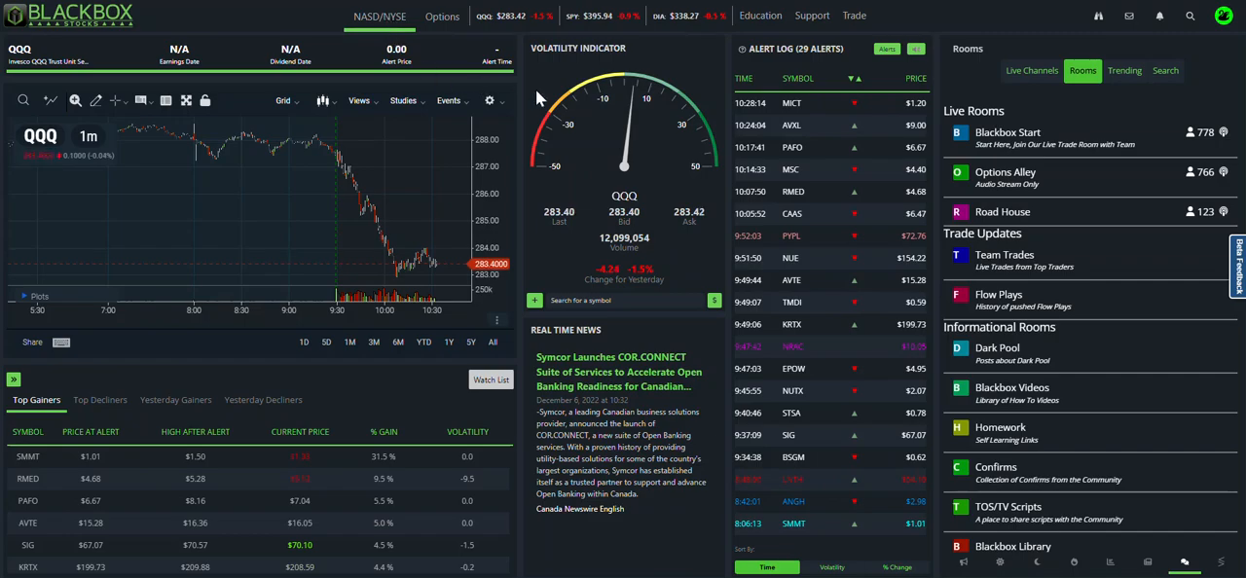
Adjust the alert settings' minimum price filter to 17 and back to 0, then discard the changes
{"action": "left_click", "coordinate": [886, 48]}
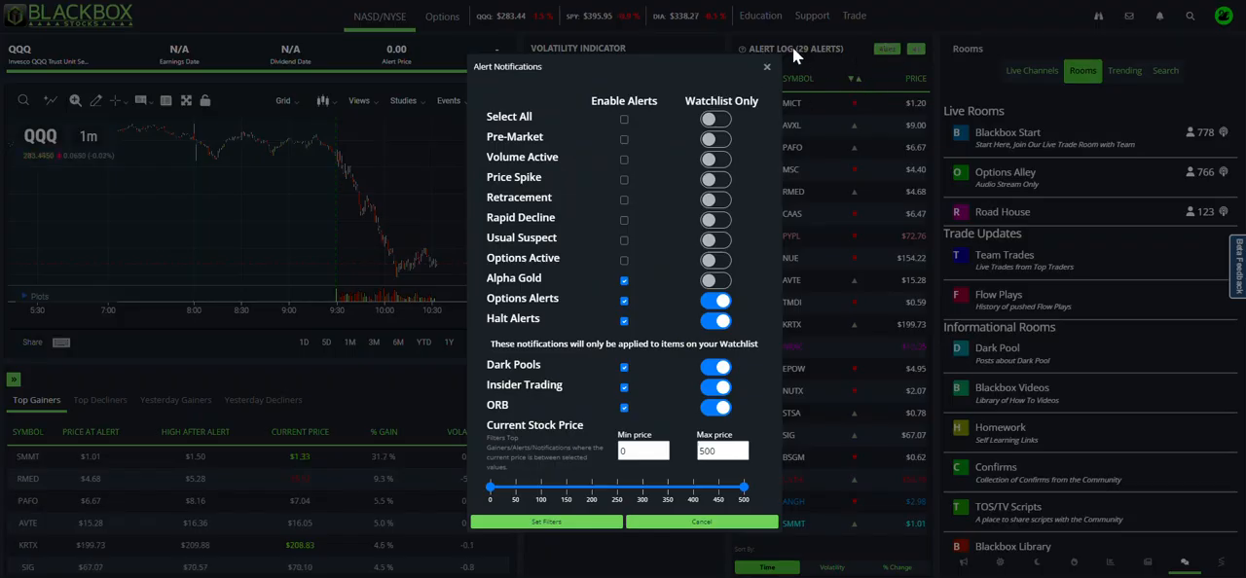
{"action": "left_click_drag", "start_coordinate": [491, 489], "coordinate": [516, 489]}
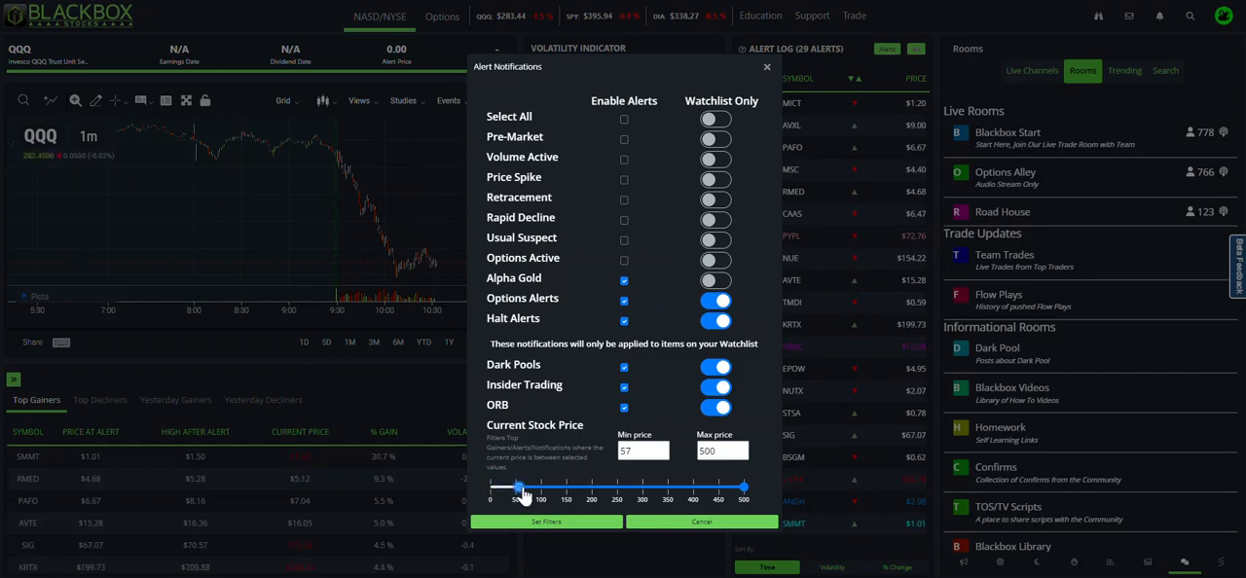
{"action": "left_click_drag", "start_coordinate": [517, 487], "coordinate": [491, 486]}
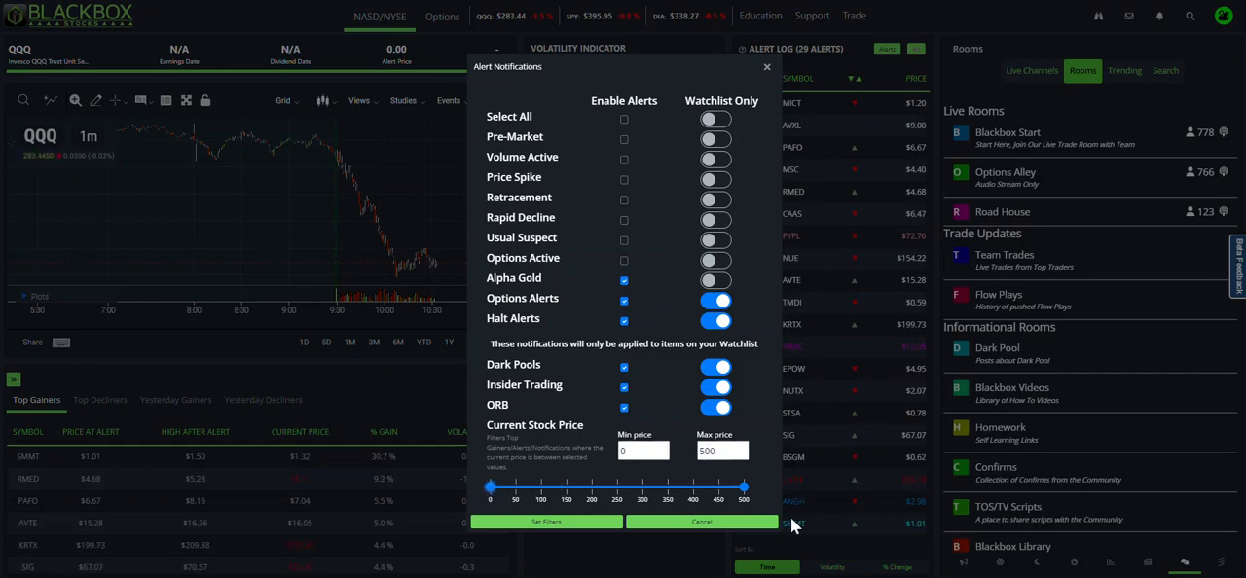
{"action": "left_click", "coordinate": [701, 521]}
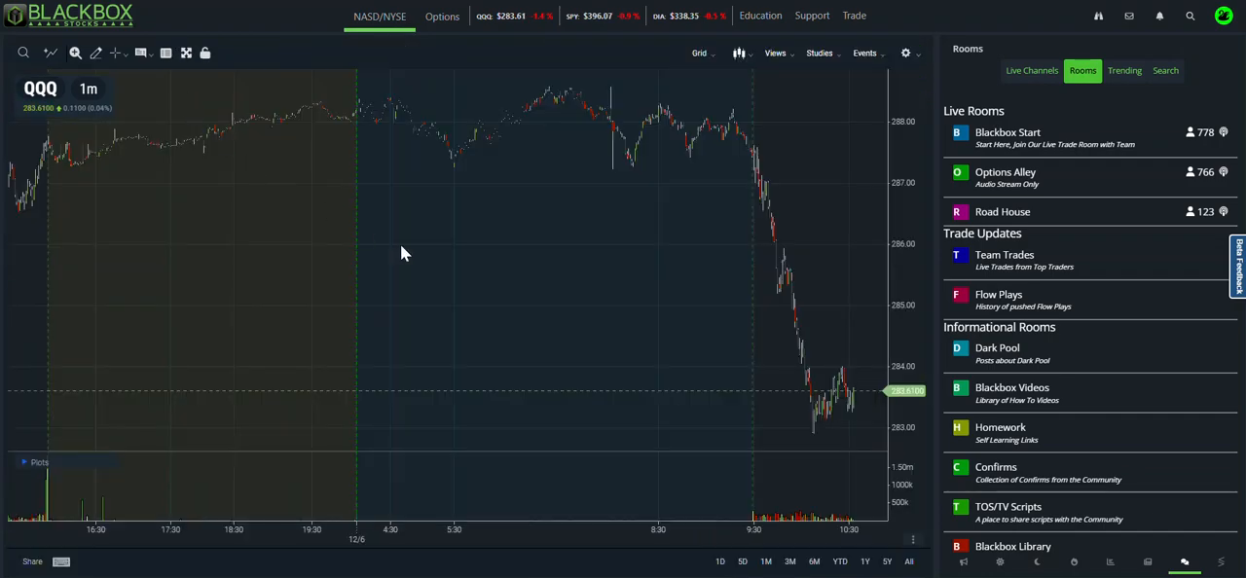
{"action": "mouse_move", "coordinate": [666, 371]}
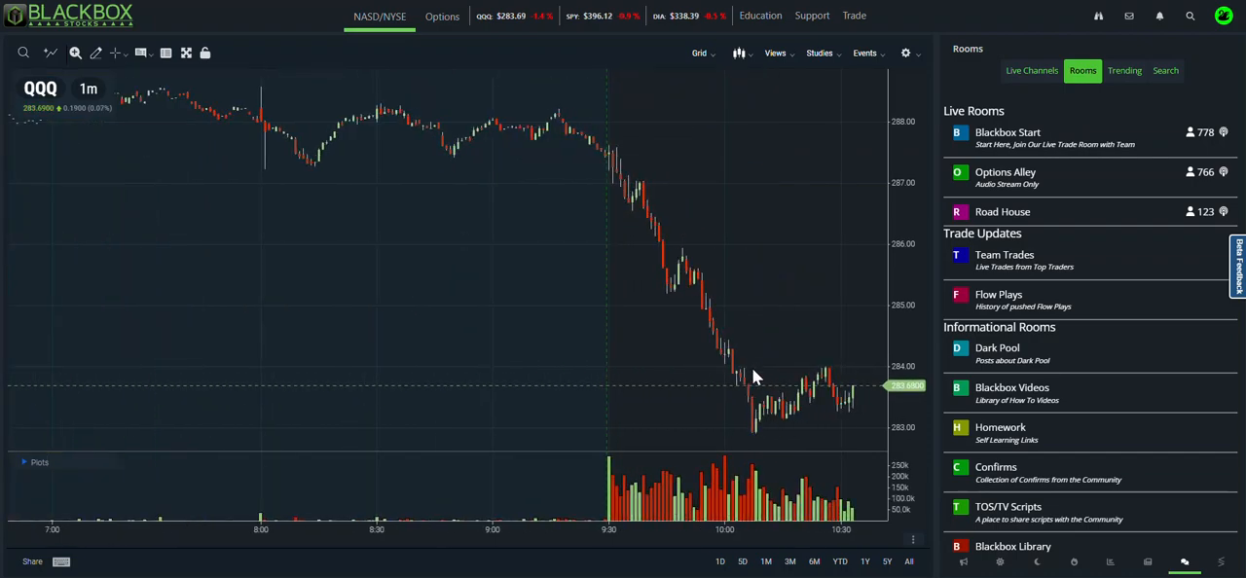
{"action": "mouse_move", "coordinate": [711, 70]}
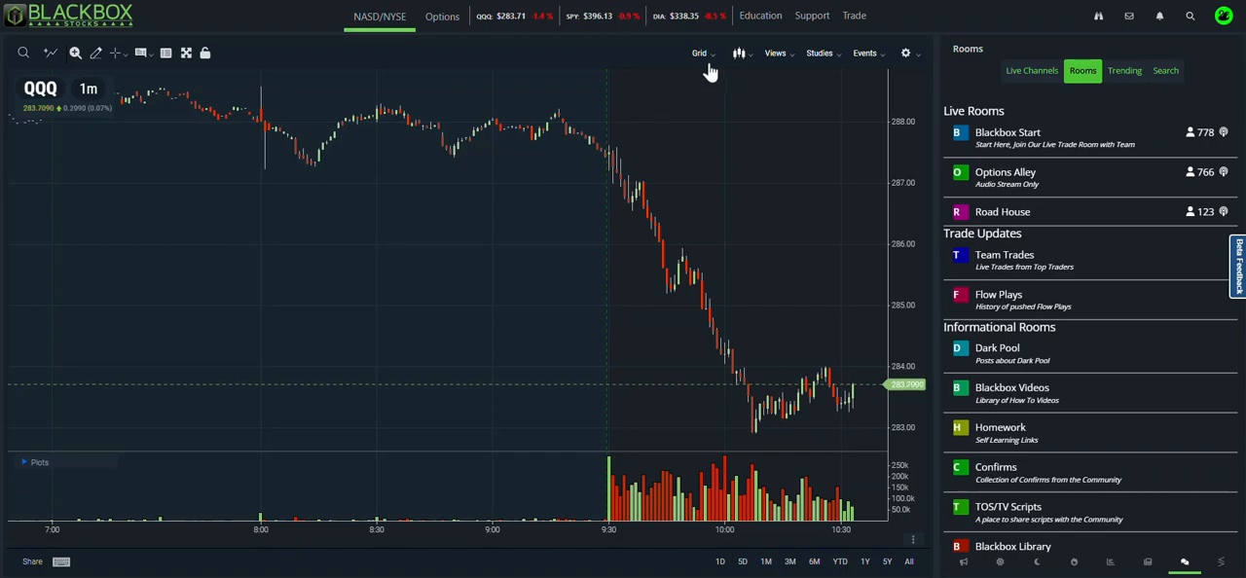
Bring up the Grid layout templates for arranging multiple charts
{"action": "left_click", "coordinate": [699, 52]}
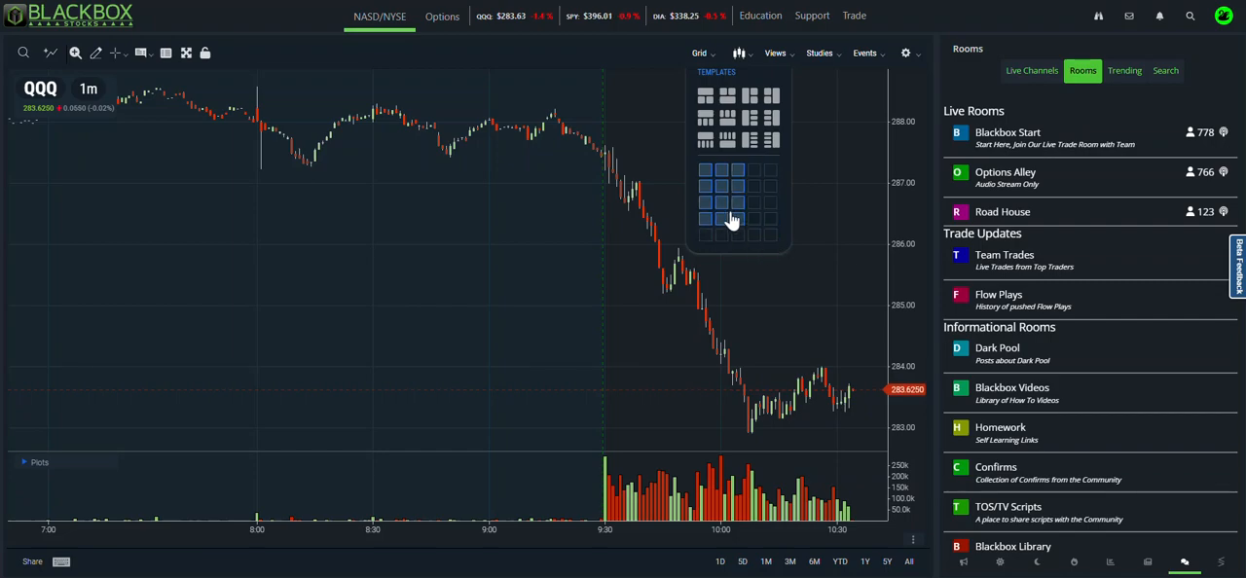
{"action": "mouse_move", "coordinate": [697, 167]}
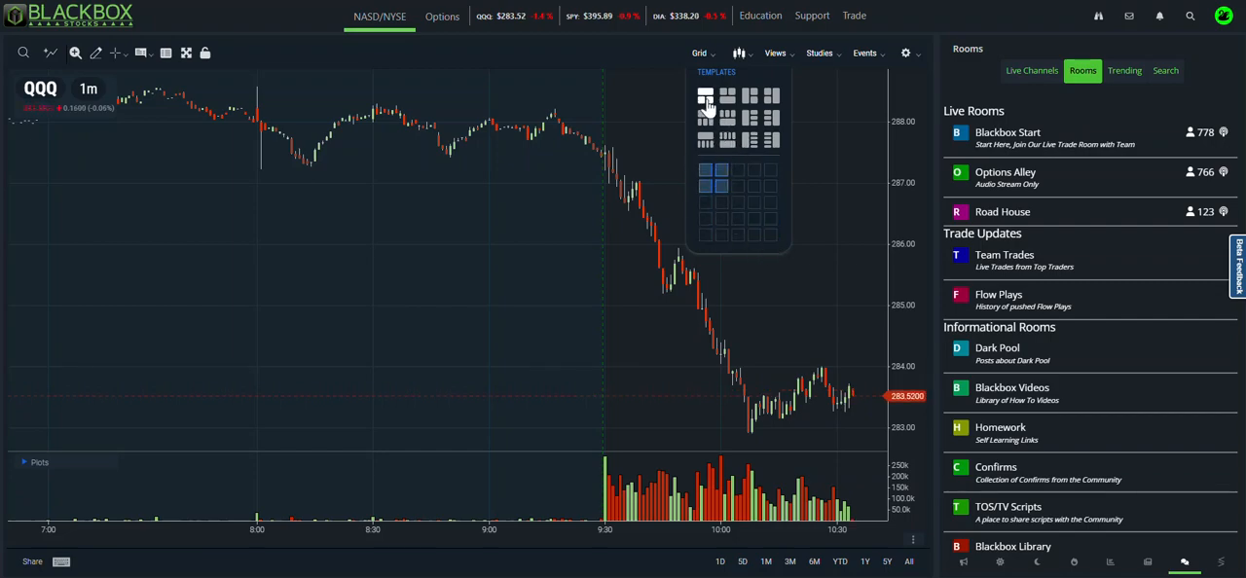
Apply the three-panel layout: one wide QQQ chart above two smaller charts
{"action": "left_click", "coordinate": [705, 117]}
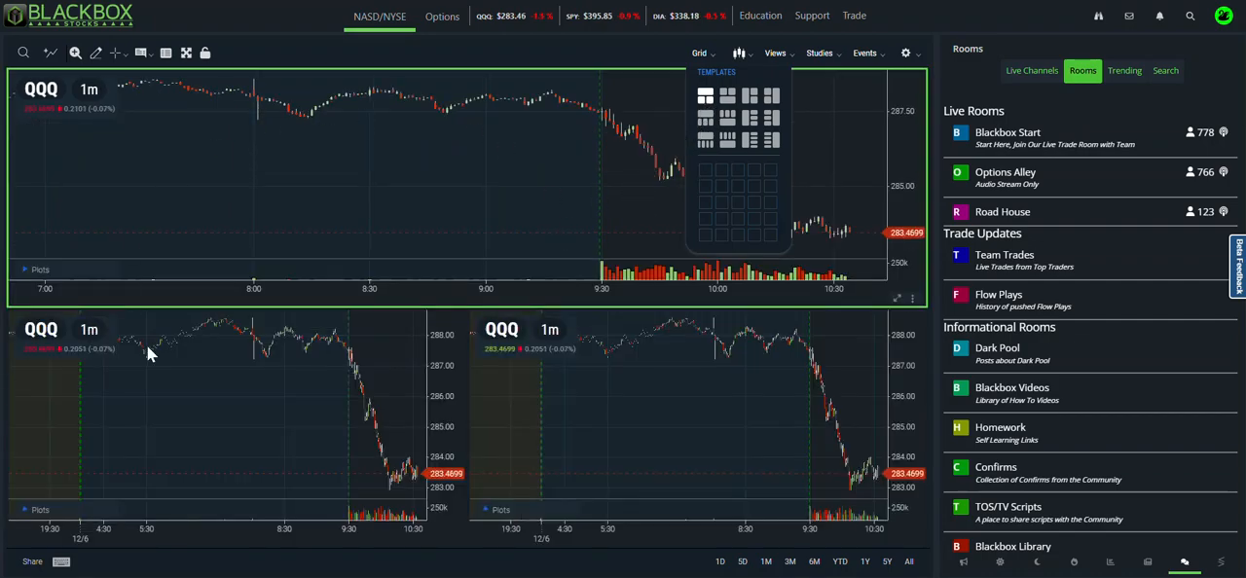
{"action": "mouse_move", "coordinate": [463, 179]}
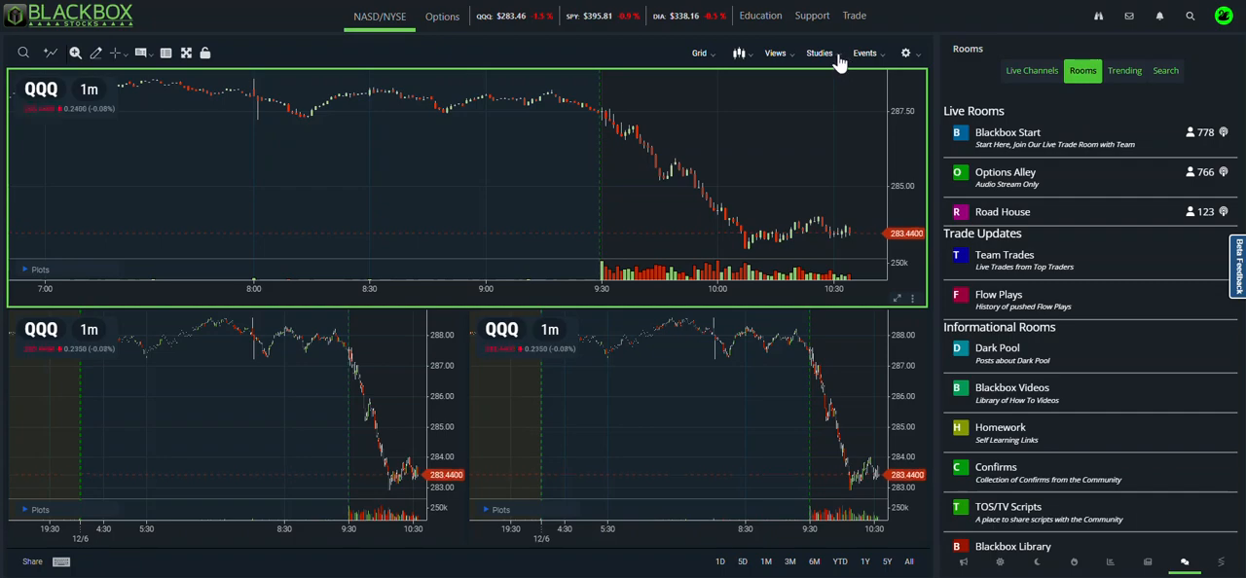
In the Study Library, star [BBB] ORB (5 Min) and scroll to the ORB (15 Min) and GoNoGo - Trend studies
{"action": "left_click", "coordinate": [820, 53]}
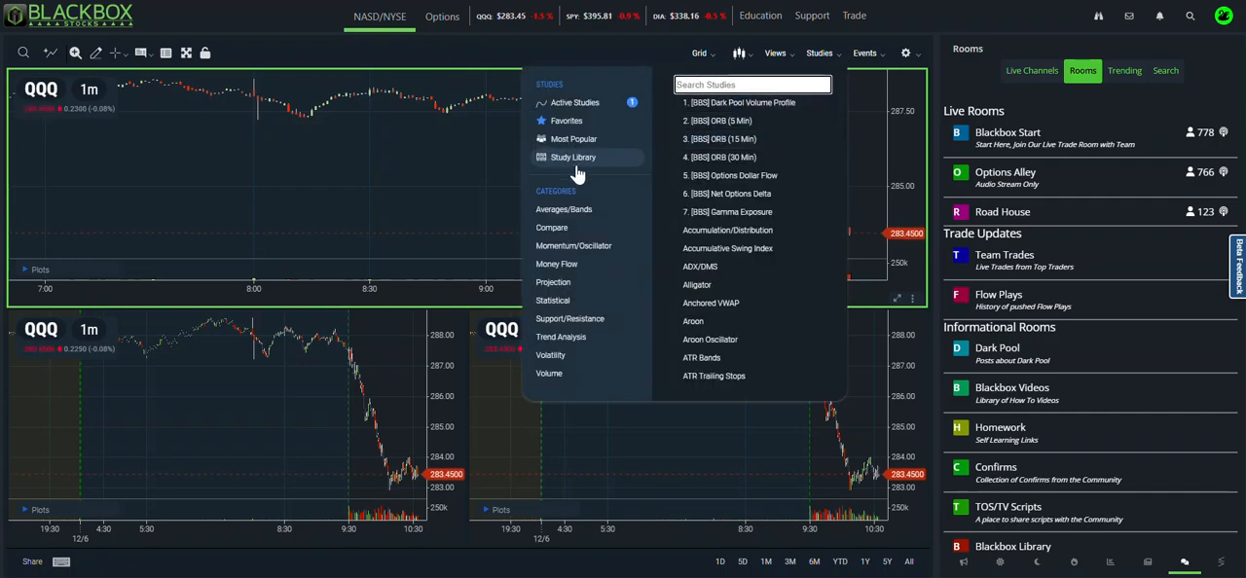
{"action": "mouse_move", "coordinate": [741, 102]}
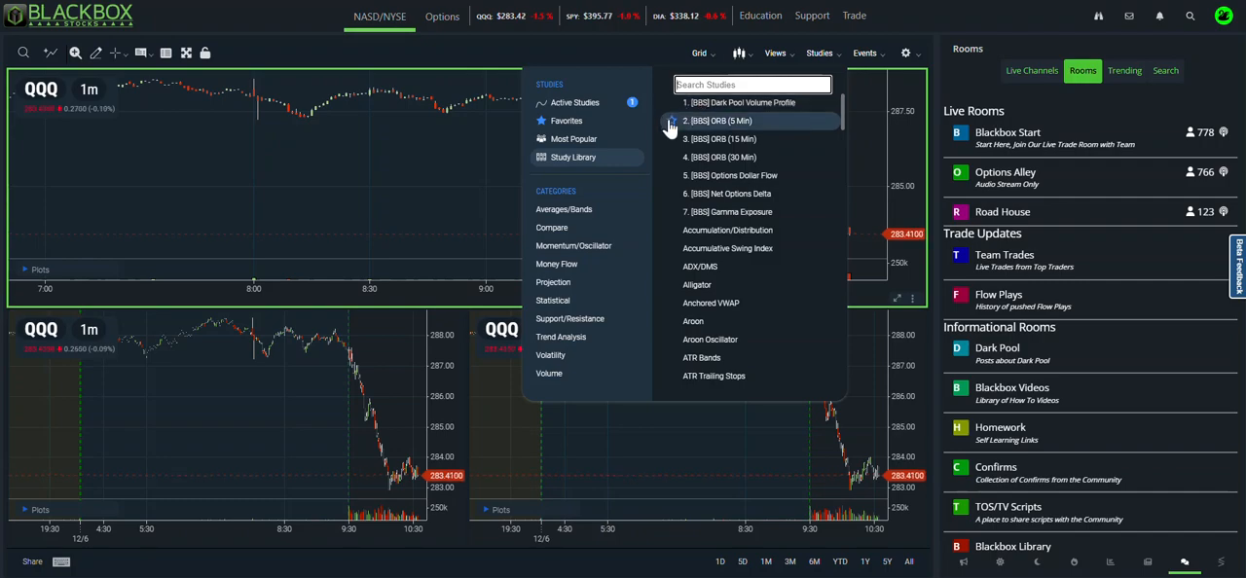
{"action": "left_click", "coordinate": [669, 121]}
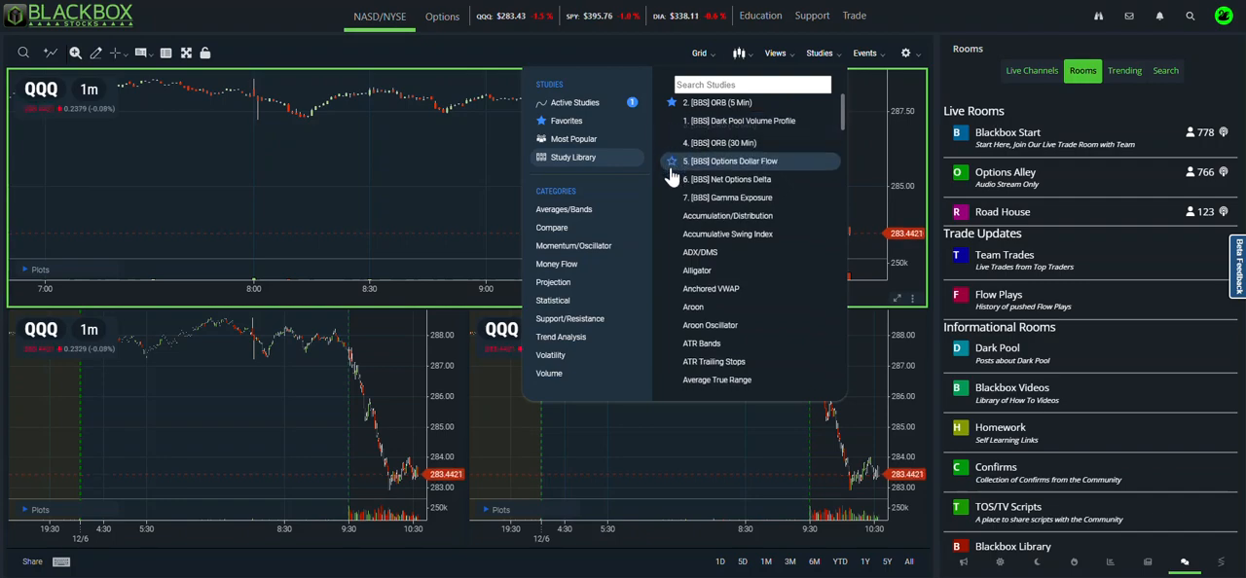
{"action": "scroll", "scroll_direction": "down", "scroll_amount": 3}
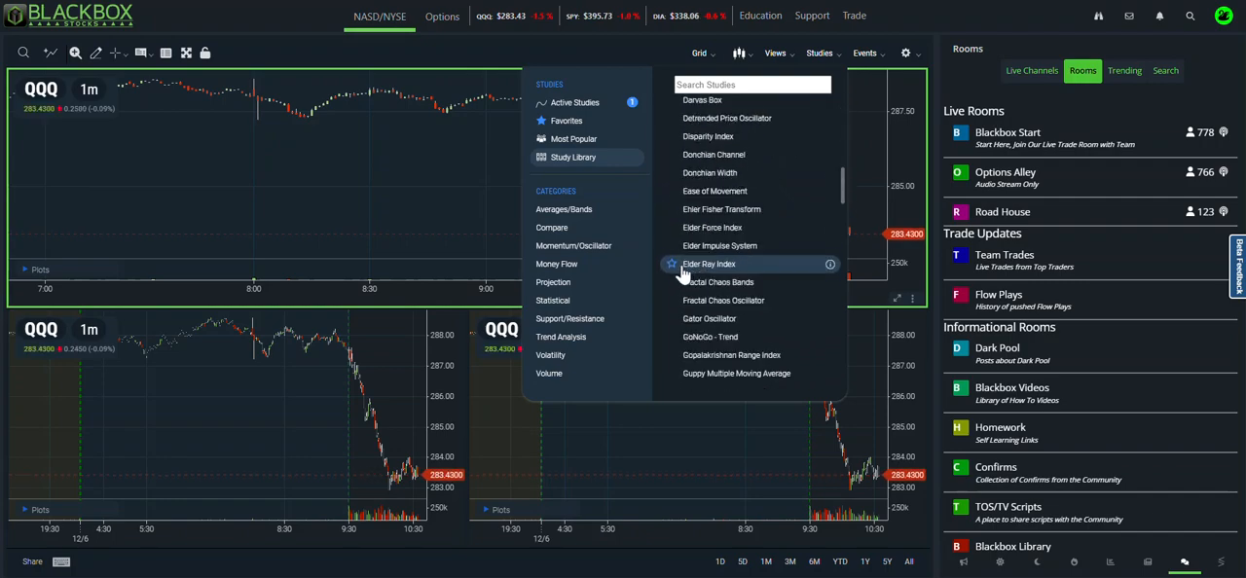
{"action": "scroll", "scroll_direction": "down", "scroll_amount": 3}
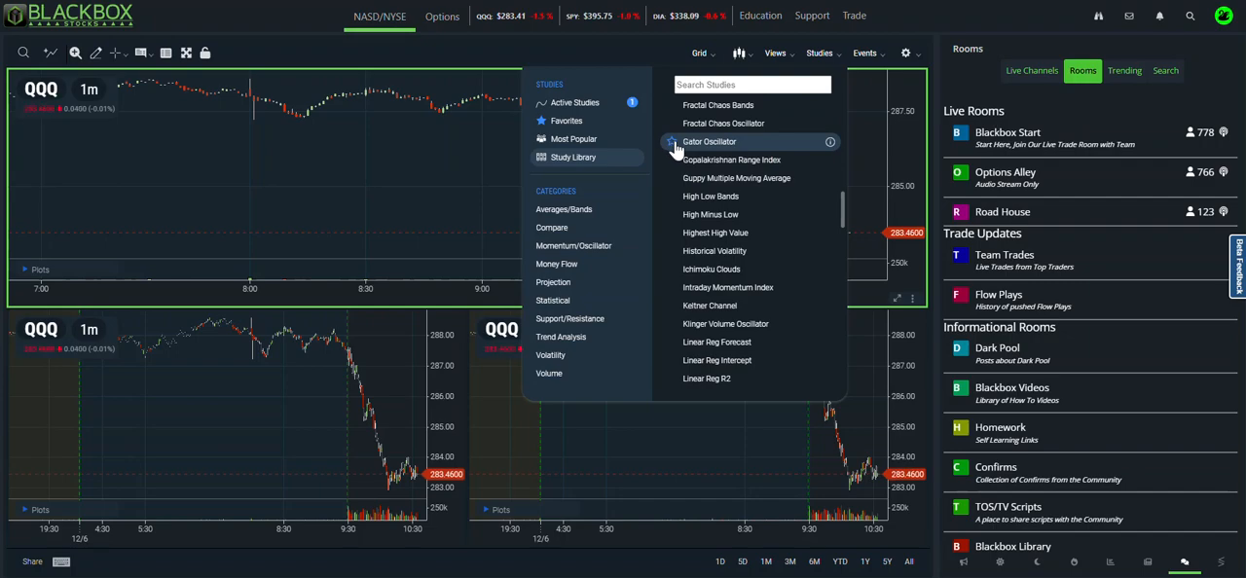
{"action": "scroll", "scroll_direction": "down", "scroll_amount": 3}
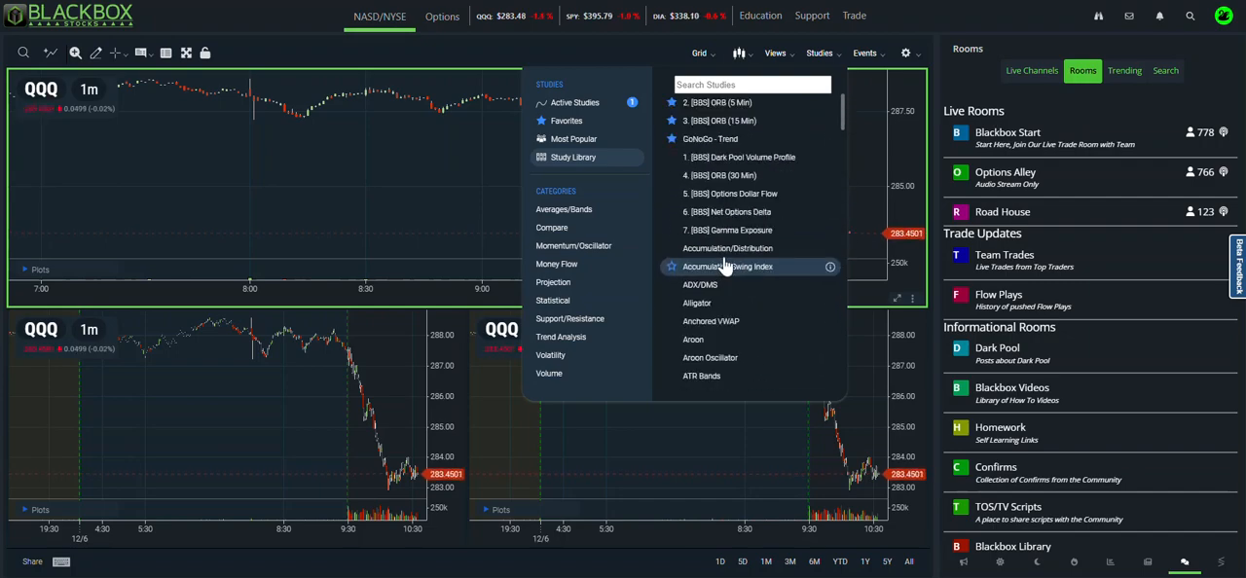
{"action": "mouse_move", "coordinate": [710, 138]}
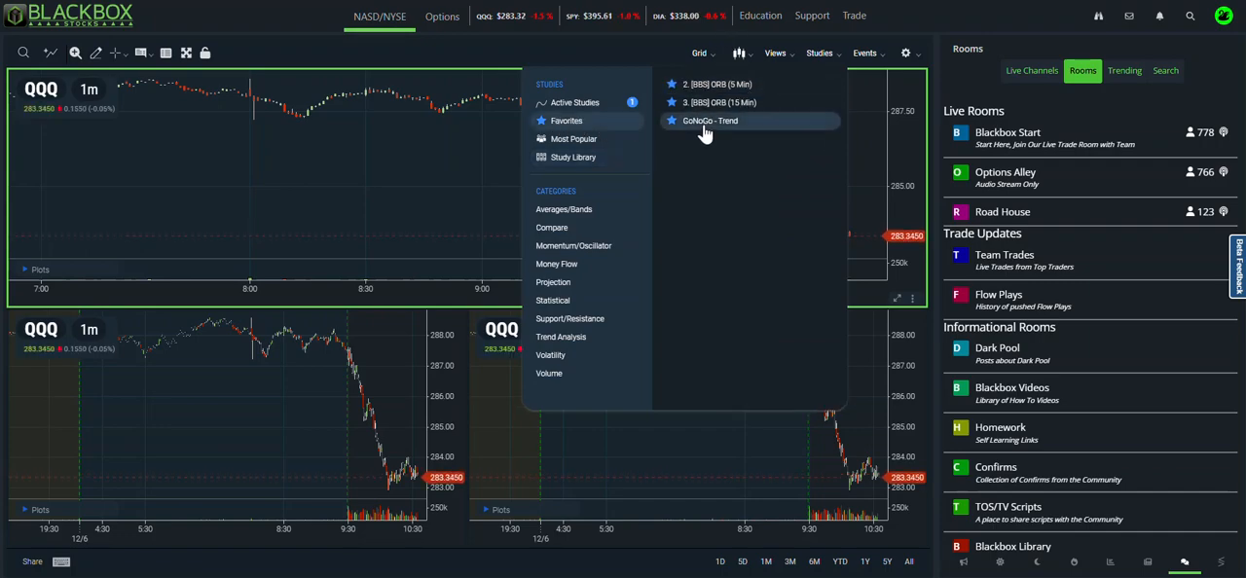
Review the GoNoGo - Trend study details and apply it to the wide QQQ chart
{"action": "left_click", "coordinate": [573, 155]}
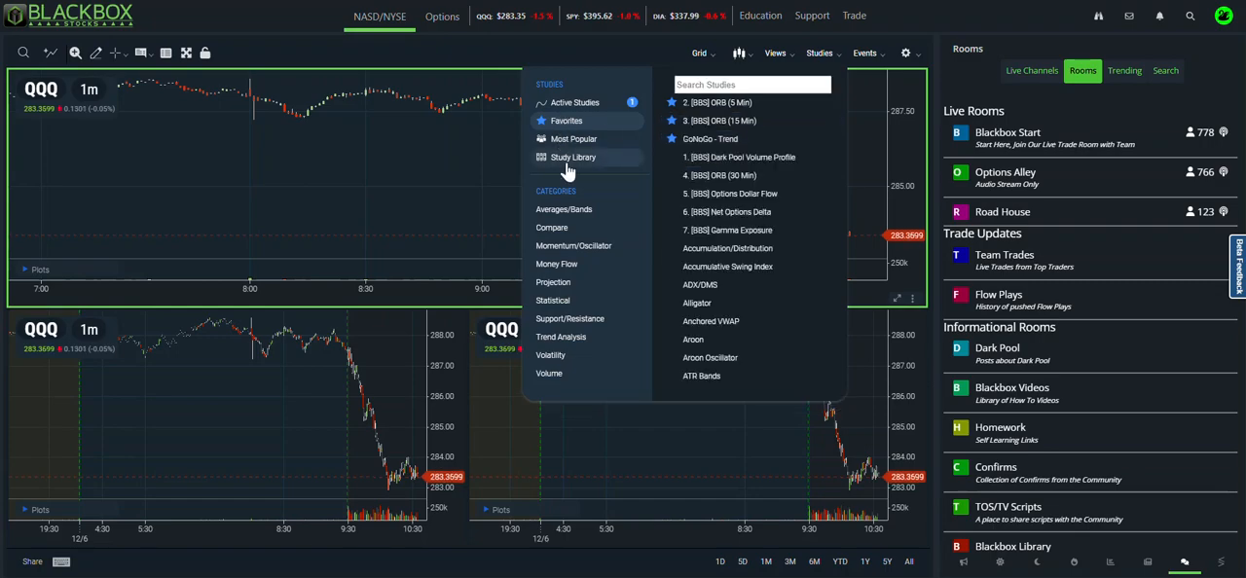
{"action": "mouse_move", "coordinate": [720, 175]}
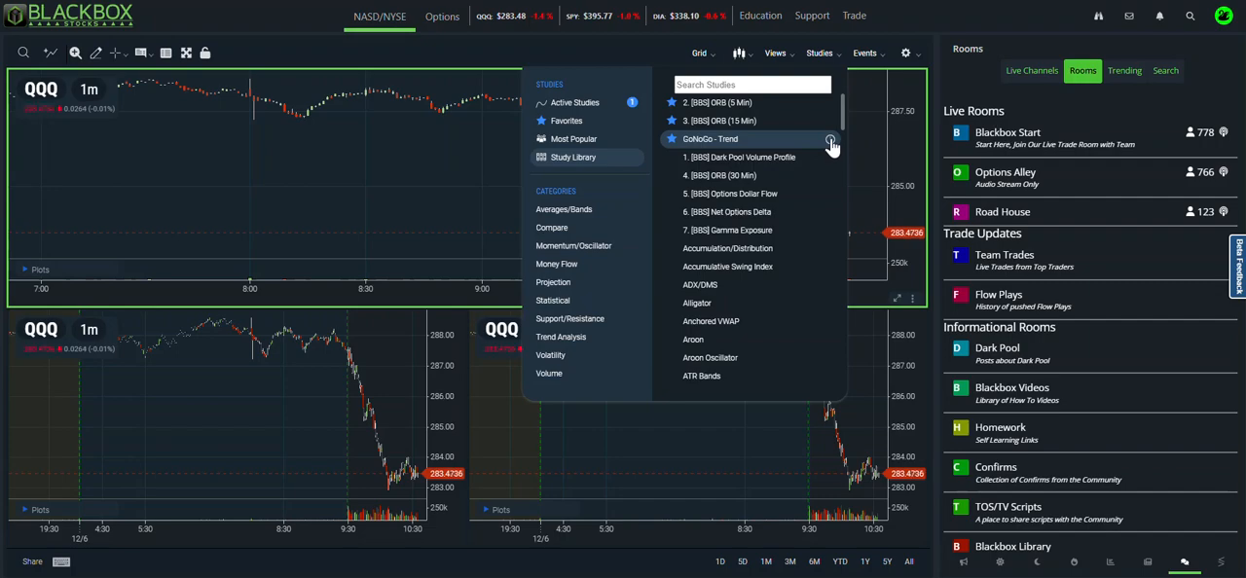
{"action": "left_click", "coordinate": [708, 138]}
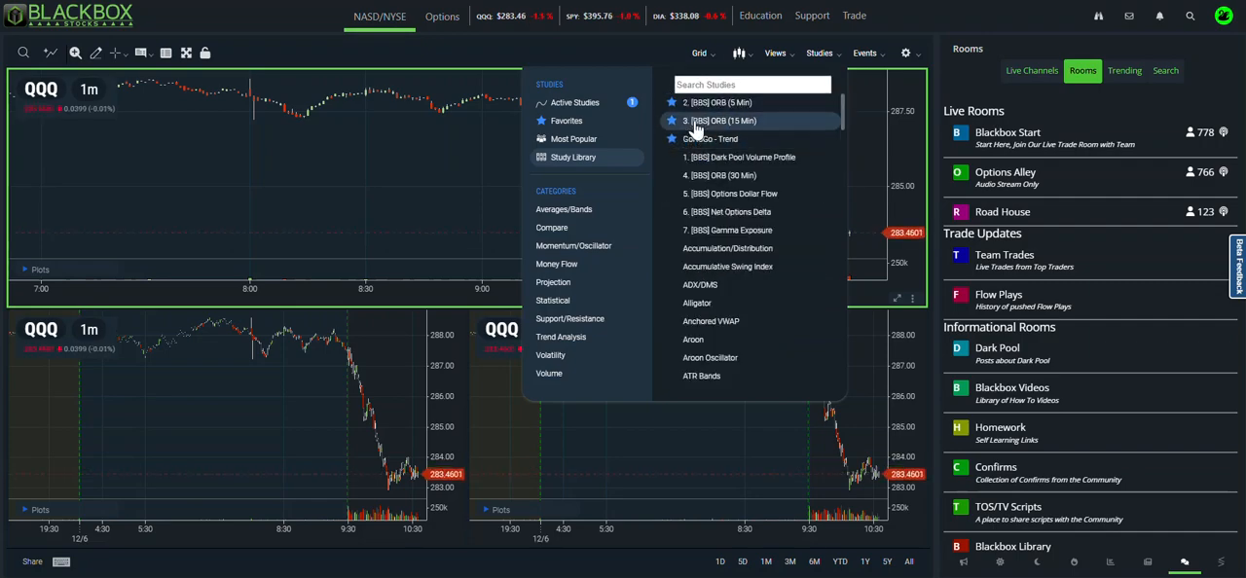
{"action": "mouse_move", "coordinate": [720, 138]}
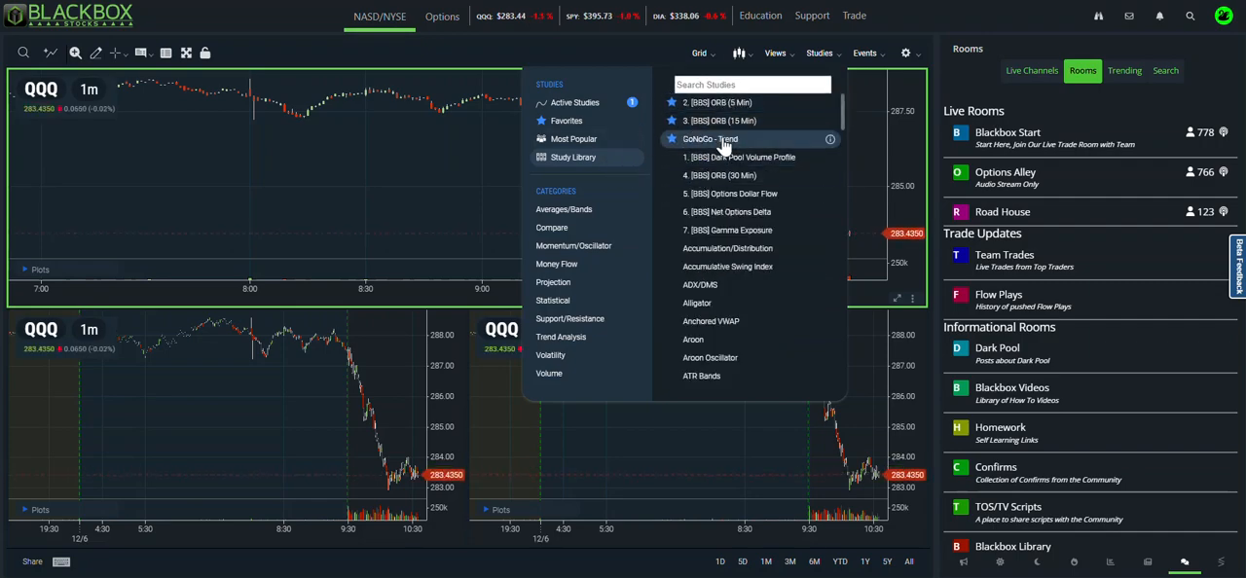
{"action": "left_click", "coordinate": [710, 138]}
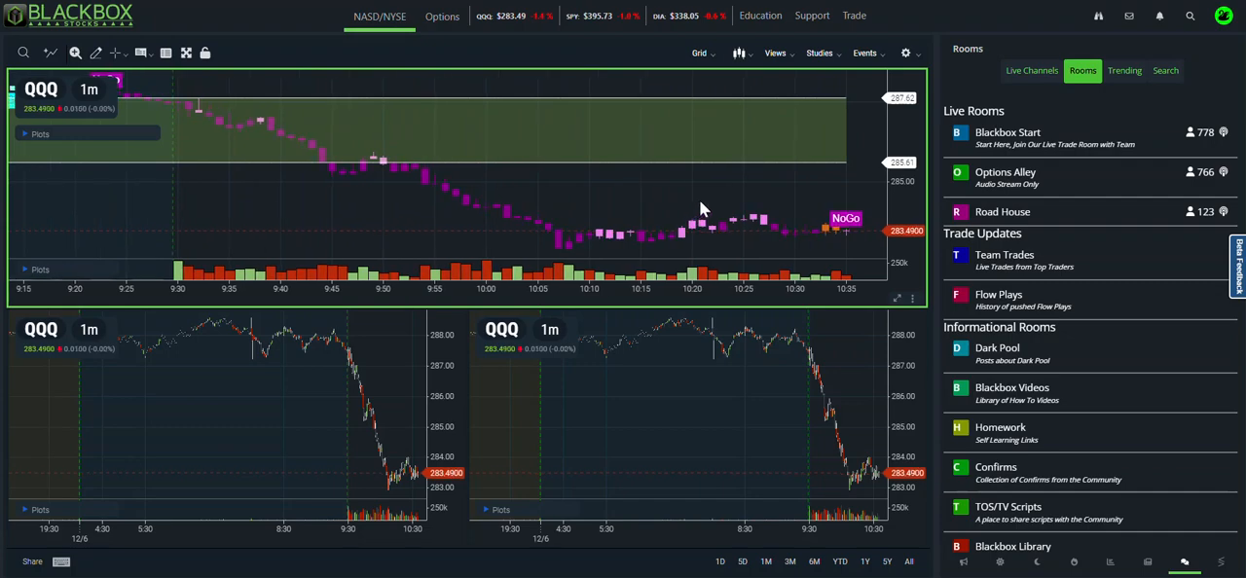
Save the current chart setup as a new view named GNG/ORB
{"action": "left_click", "coordinate": [775, 53]}
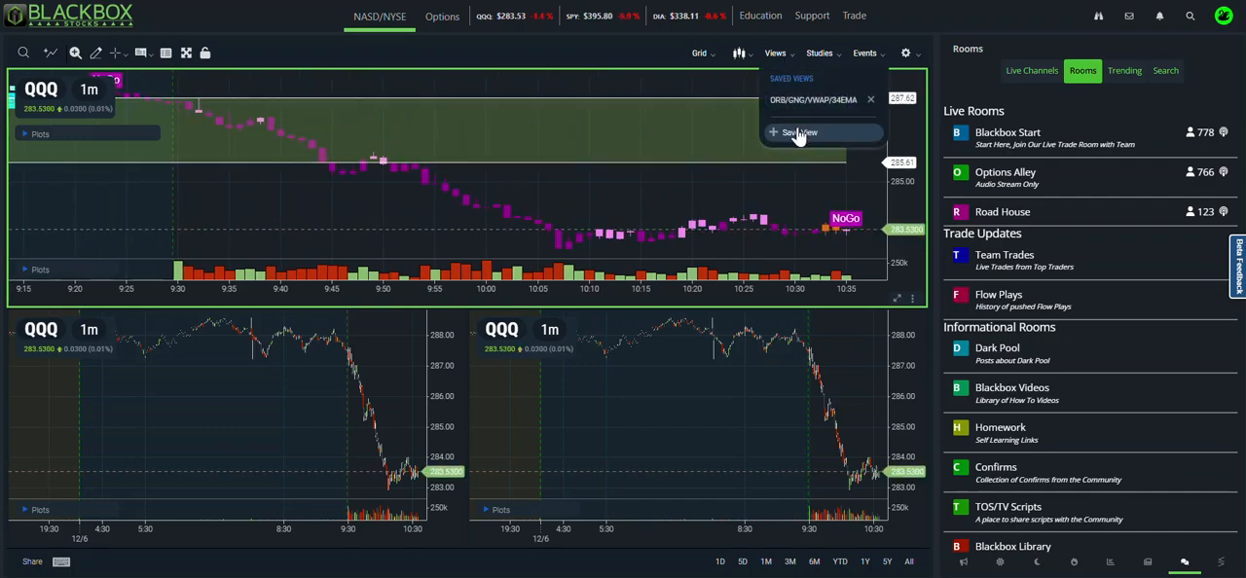
{"action": "left_click", "coordinate": [798, 133]}
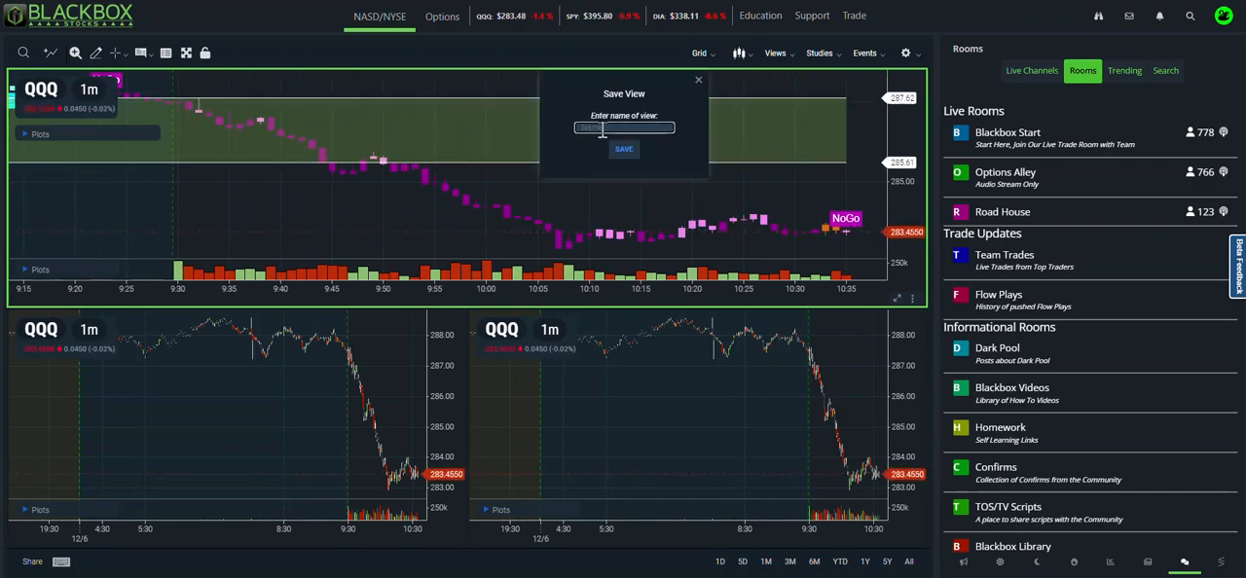
{"action": "type", "text": "GNG/RE"}
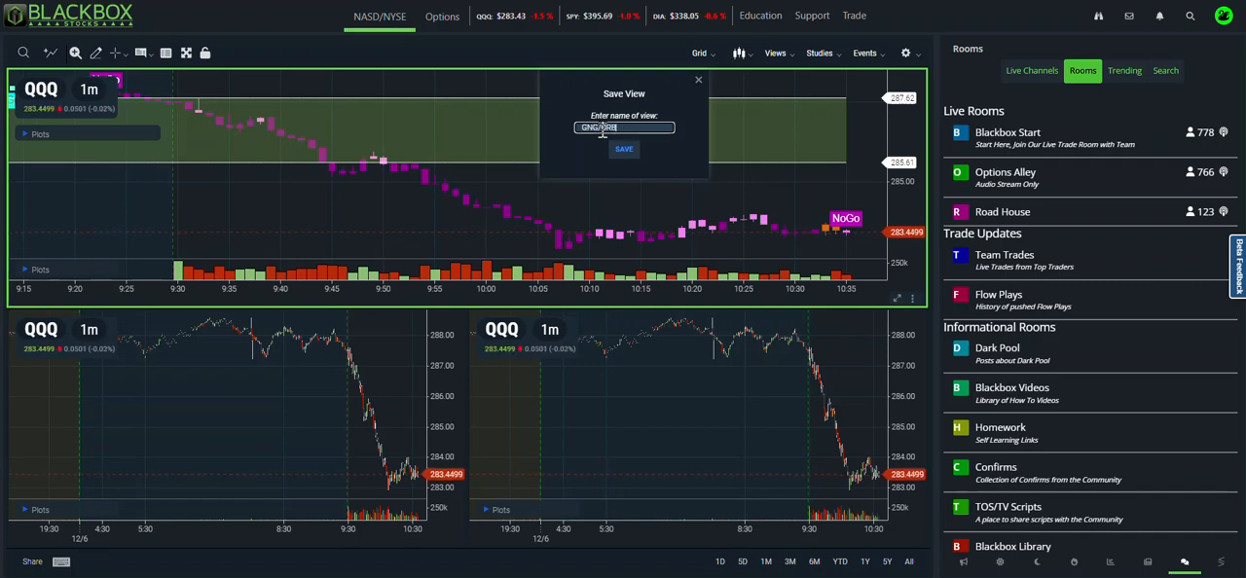
{"action": "left_click", "coordinate": [623, 148]}
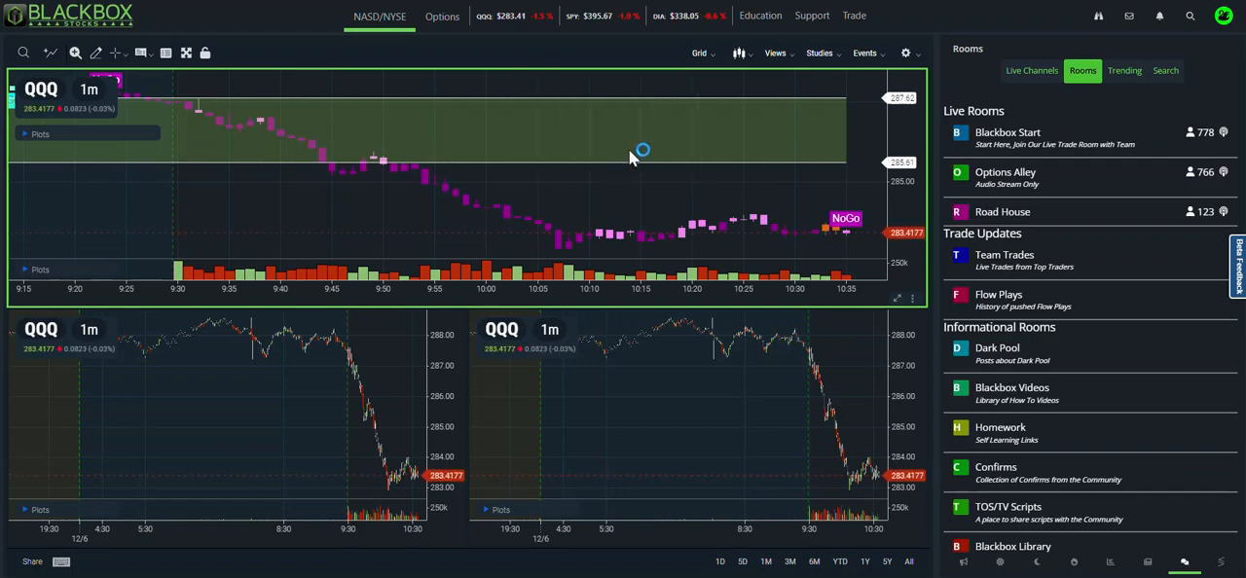
Confirm GNG/ORB is among saved views and set the lower-left QQQ chart to 7-minute bars
{"action": "left_click", "coordinate": [774, 53]}
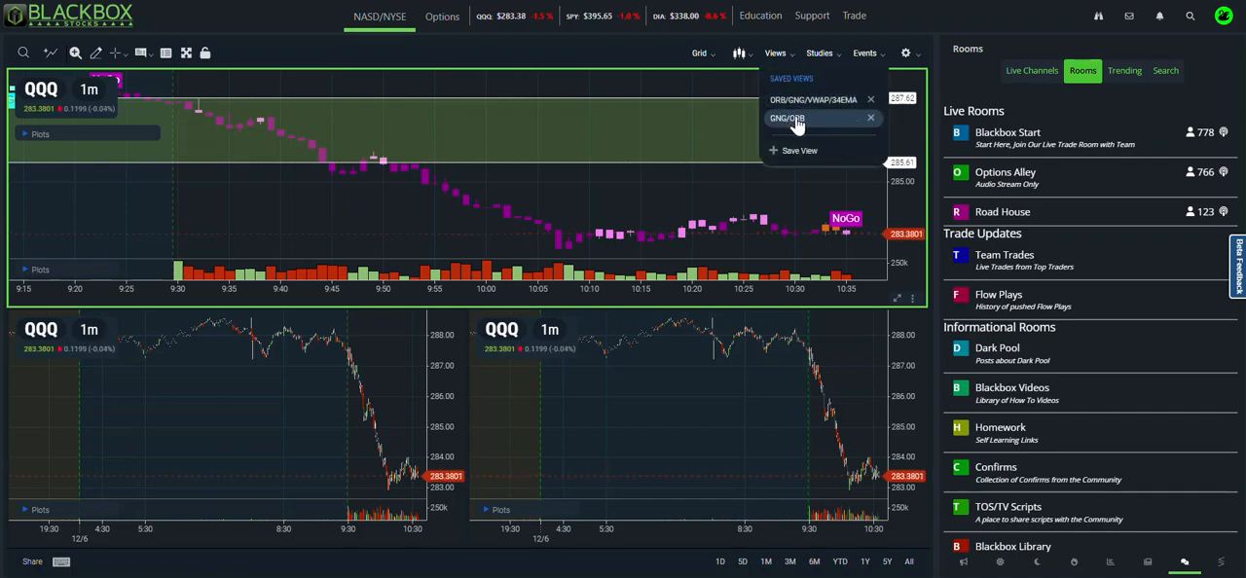
{"action": "left_click", "coordinate": [253, 374]}
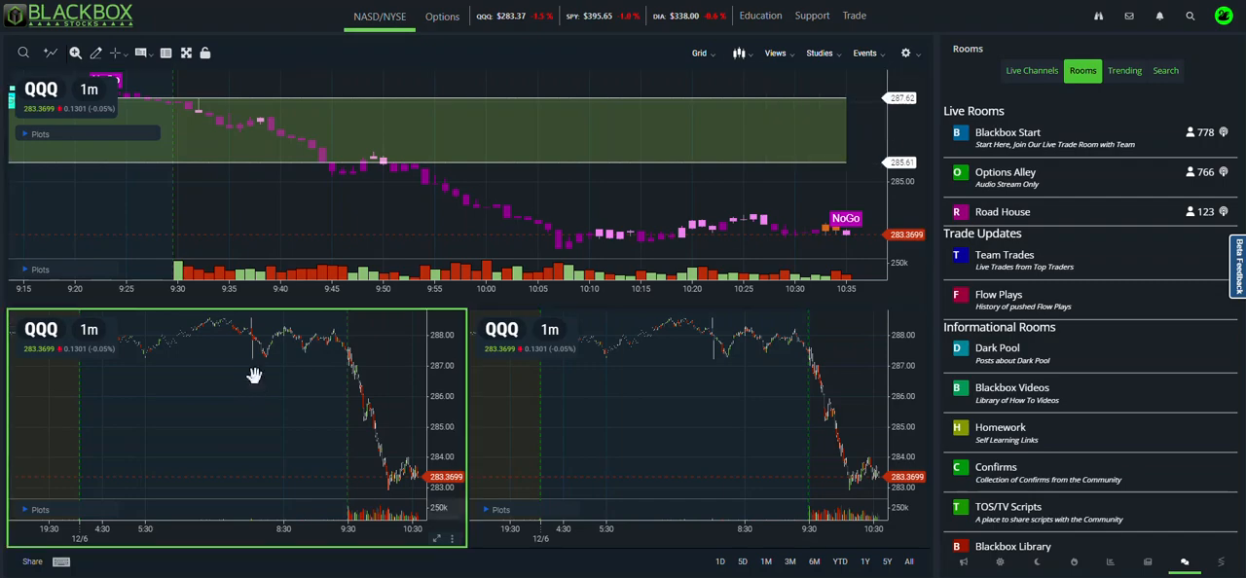
{"action": "left_click", "coordinate": [775, 53]}
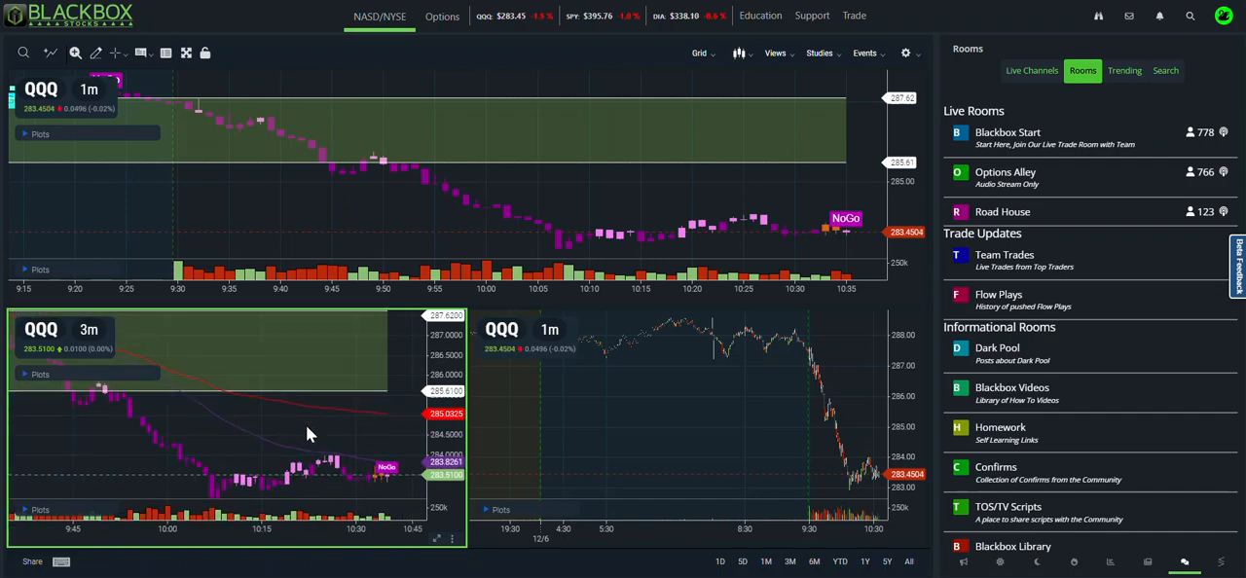
{"action": "left_click", "coordinate": [90, 329]}
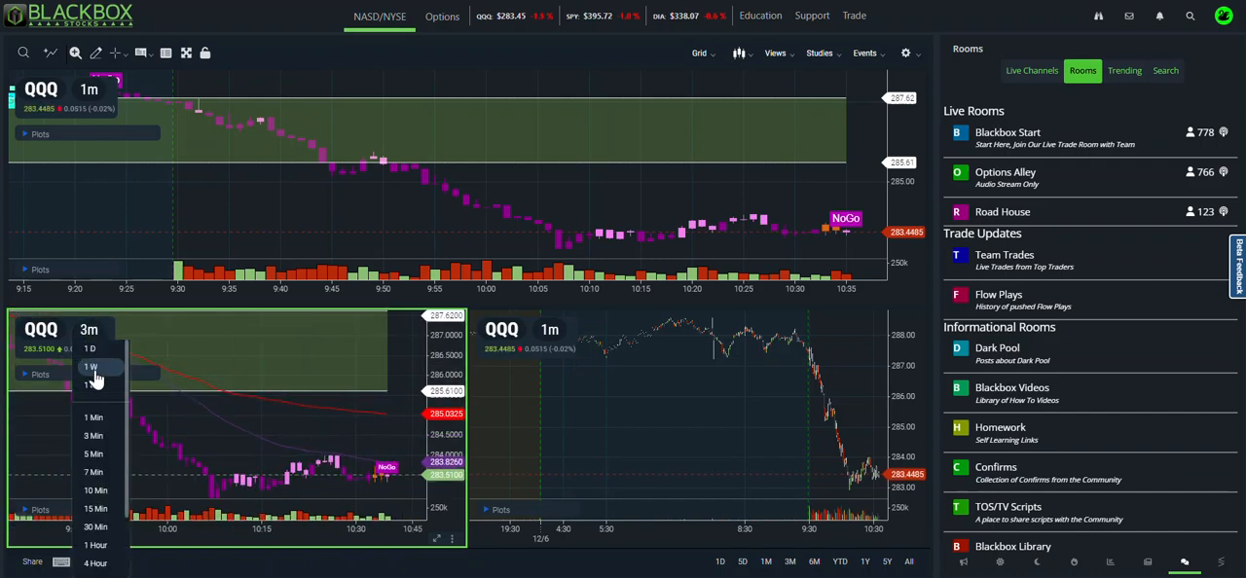
{"action": "left_click", "coordinate": [94, 471]}
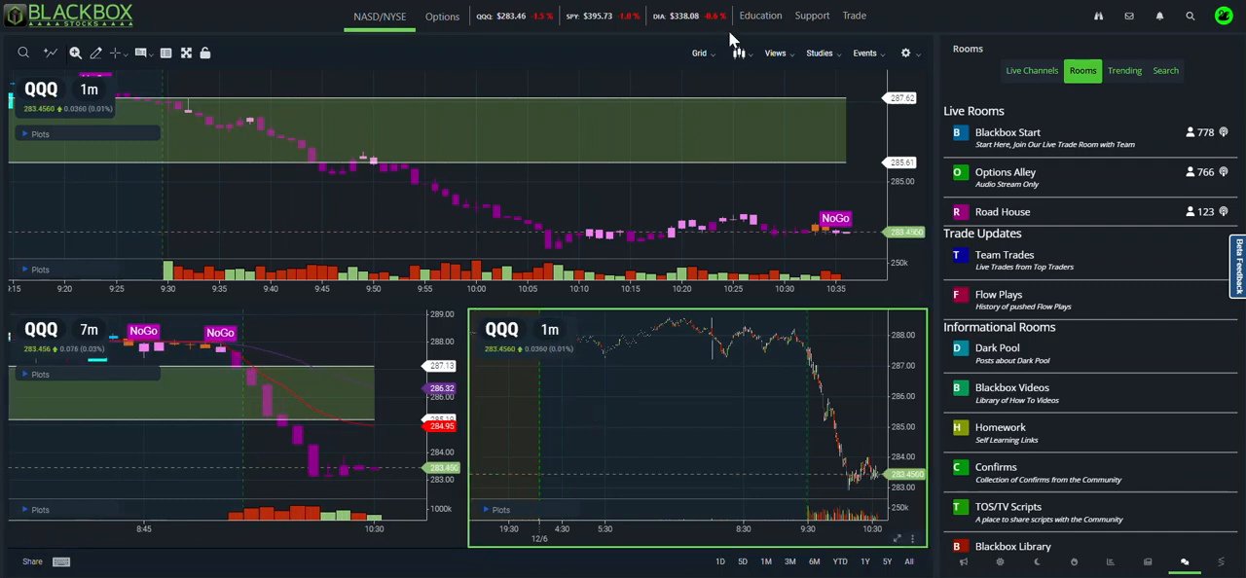
Apply the saved GNG/ORB view to the lower-right chart and set it to 3-minute bars
{"action": "left_click", "coordinate": [775, 52]}
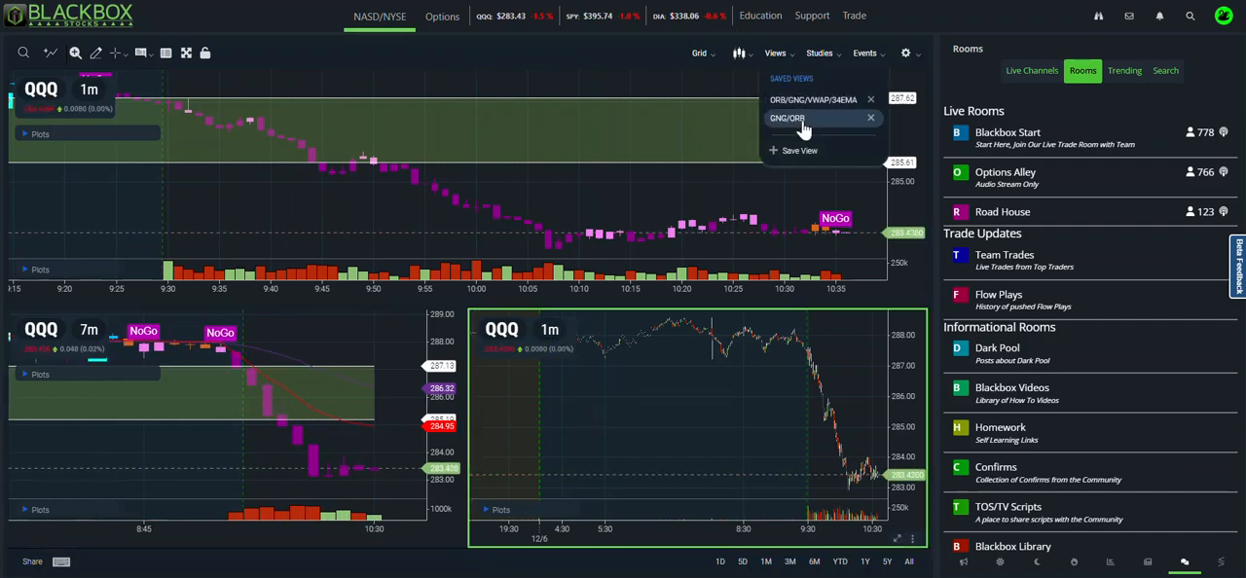
{"action": "left_click", "coordinate": [786, 117]}
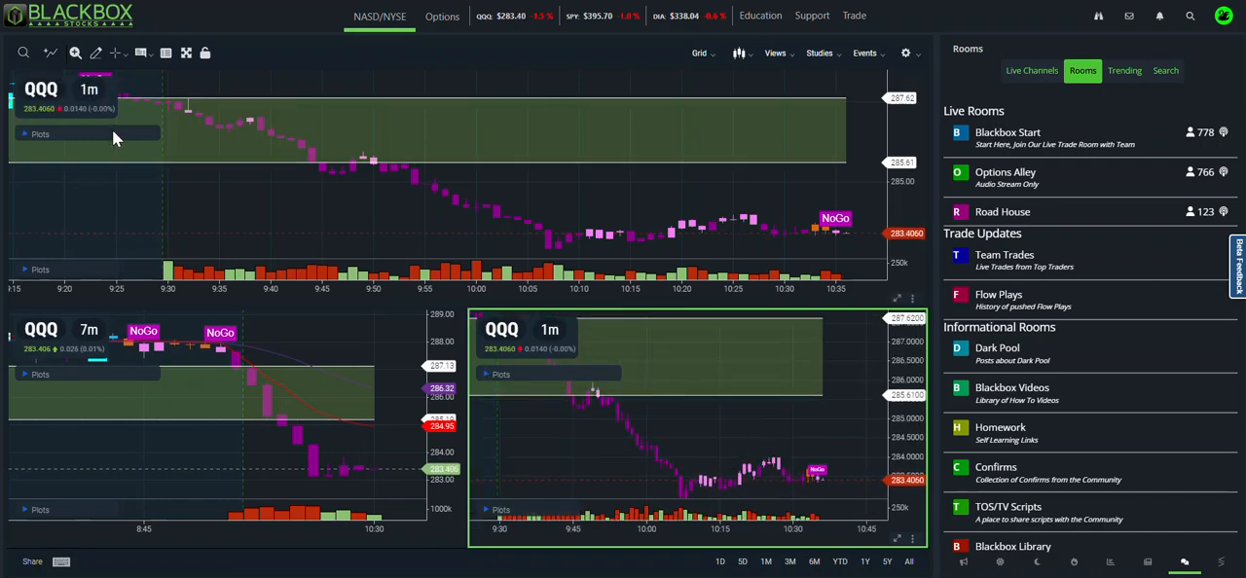
{"action": "left_click", "coordinate": [548, 329]}
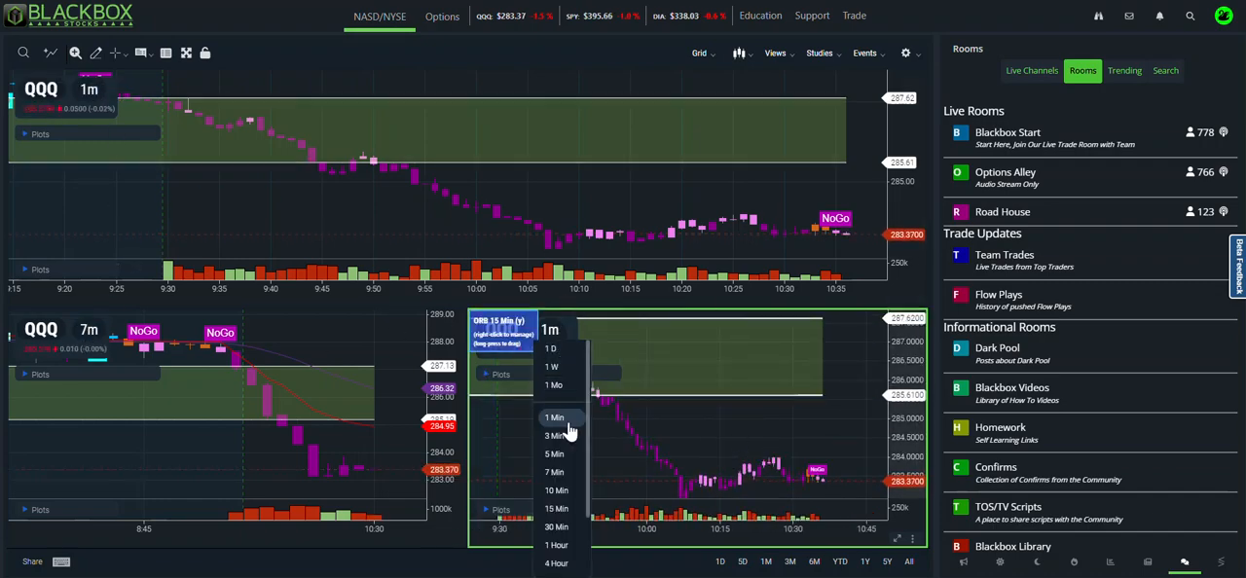
{"action": "left_click", "coordinate": [557, 436]}
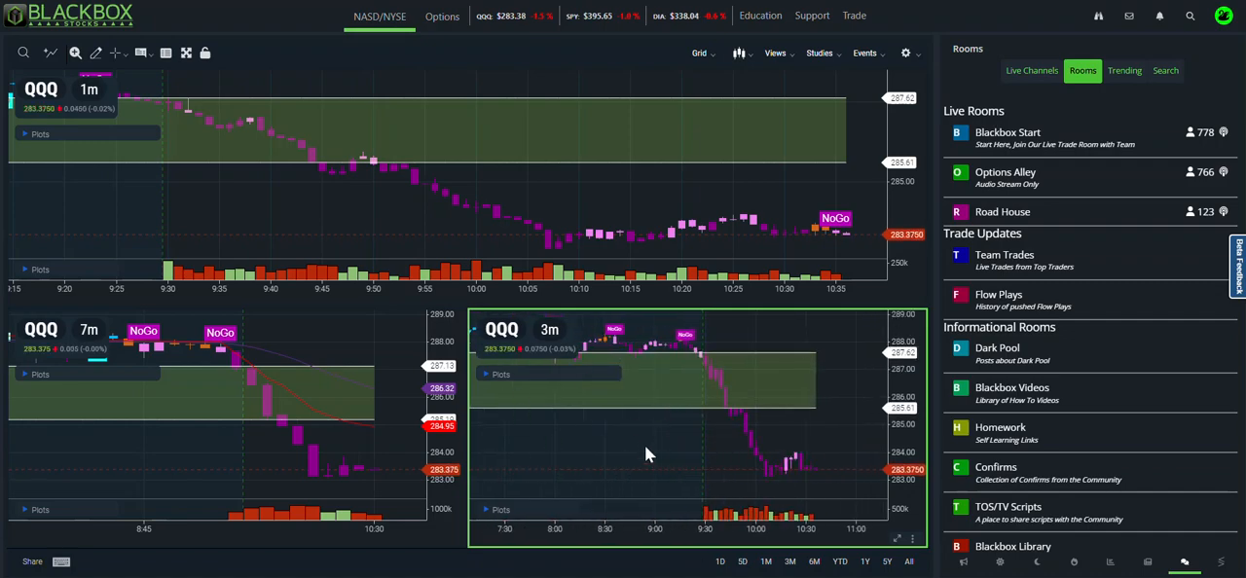
{"action": "left_click", "coordinate": [494, 374]}
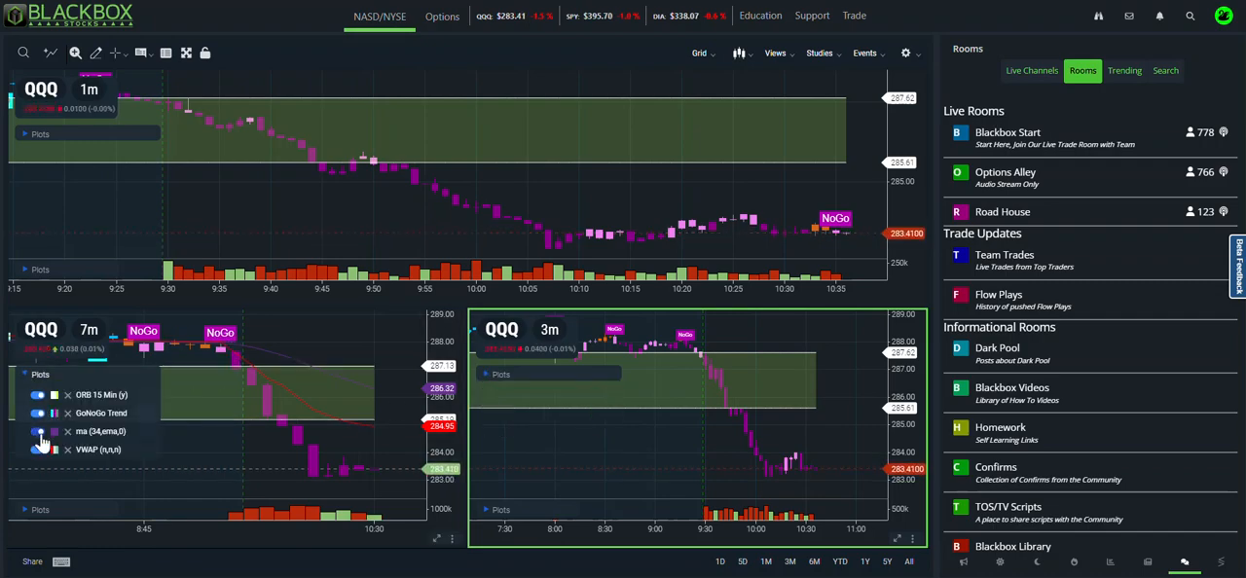
{"action": "left_click", "coordinate": [37, 448]}
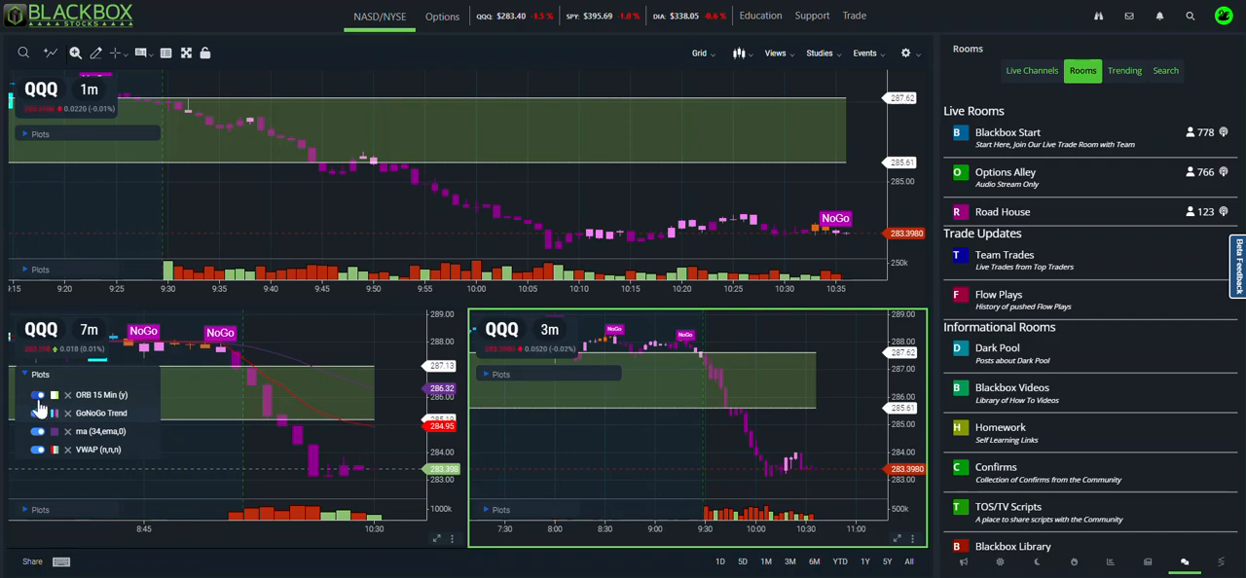
{"action": "left_click", "coordinate": [39, 432]}
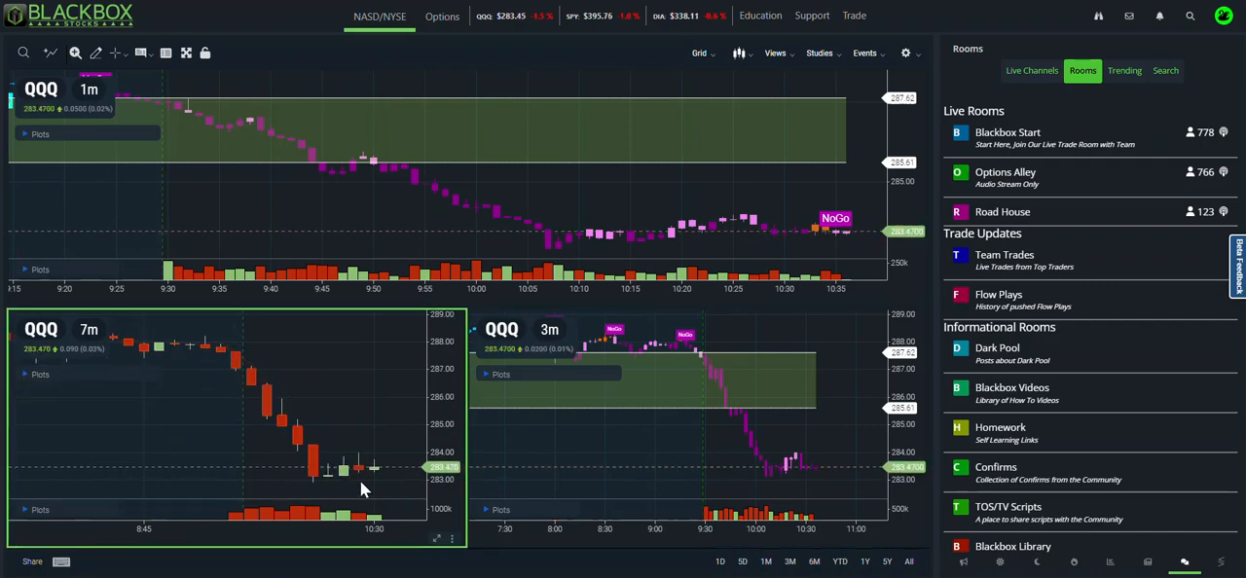
{"action": "left_click", "coordinate": [39, 374]}
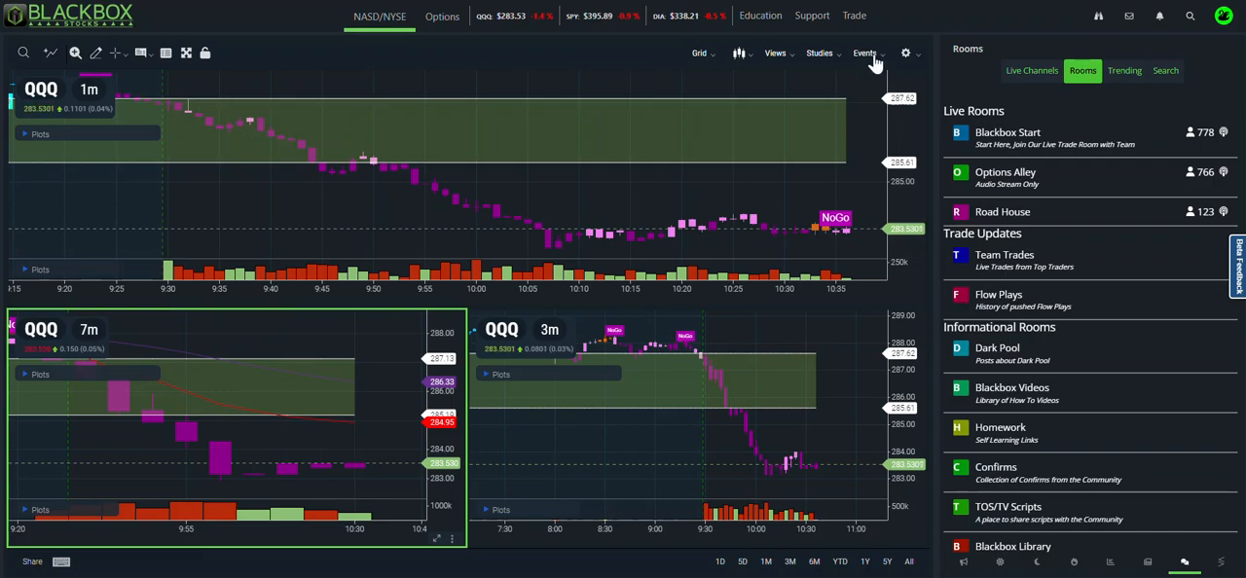
{"action": "left_click", "coordinate": [864, 52]}
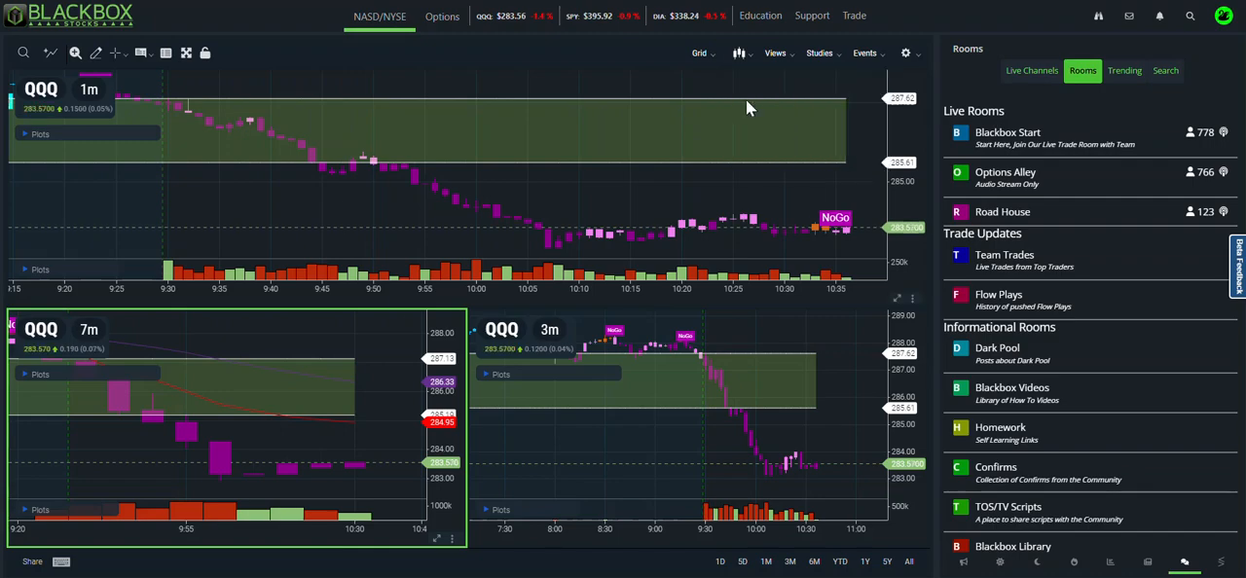
{"action": "left_click", "coordinate": [457, 140]}
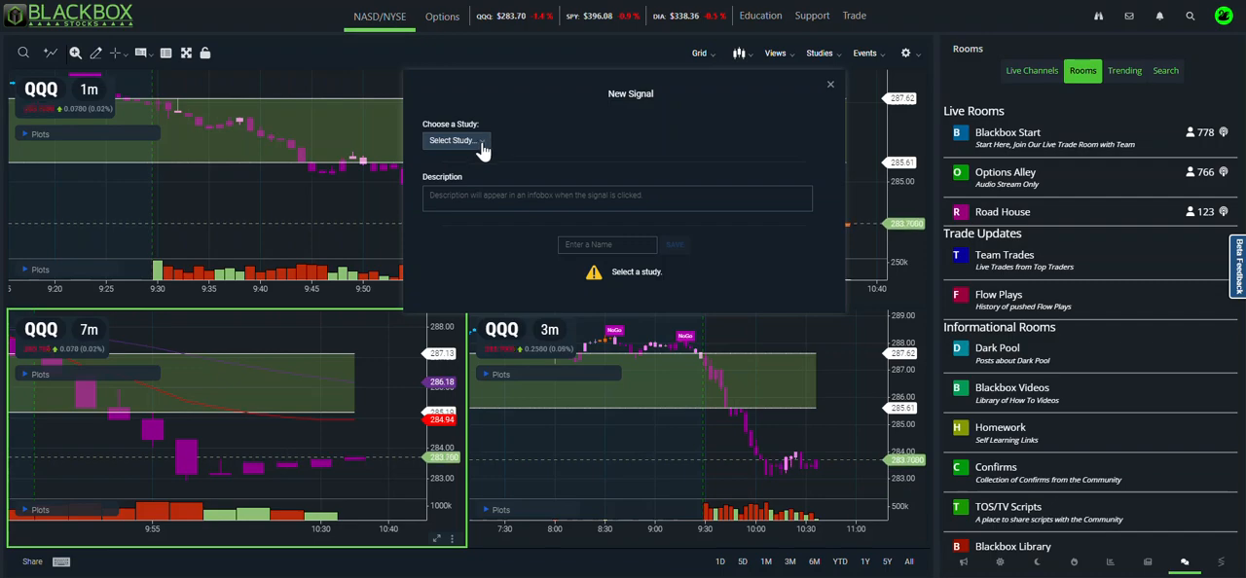
{"action": "left_click", "coordinate": [455, 141]}
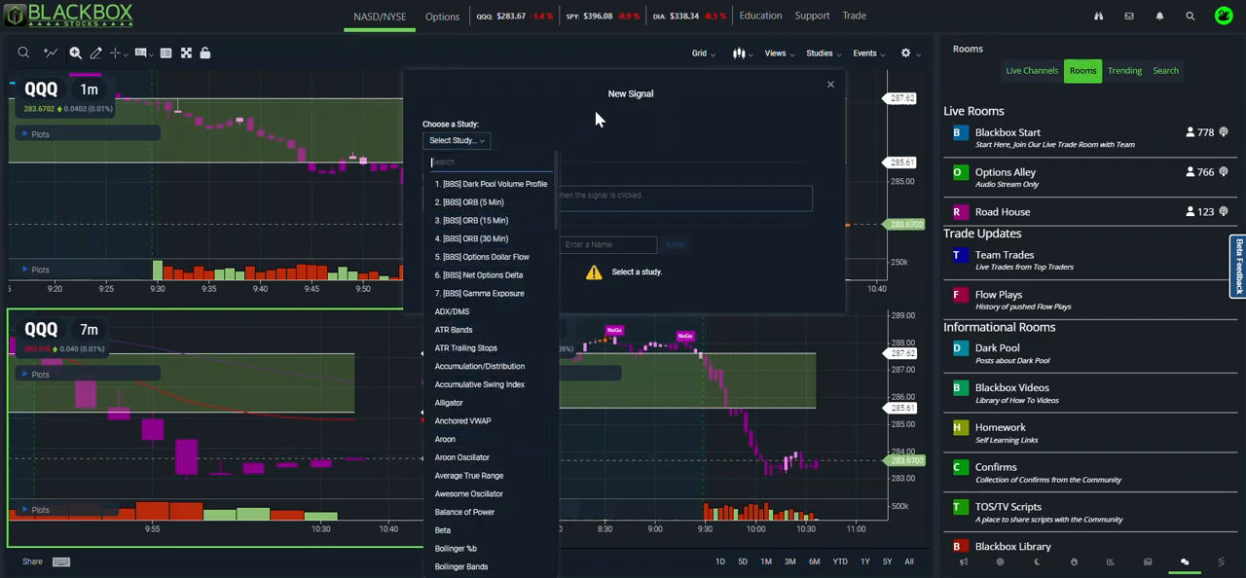
{"action": "left_click", "coordinate": [830, 84]}
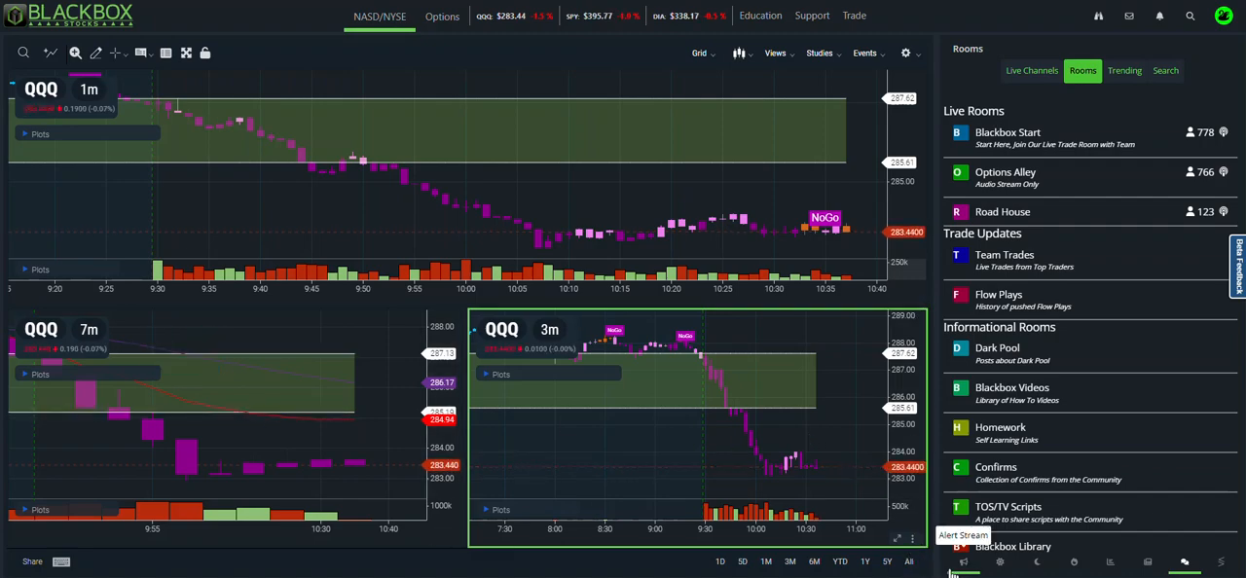
Move the 3-minute chart left, reposition another chart, and add a new chart beside the 7-minute one
{"action": "right_click", "coordinate": [856, 465]}
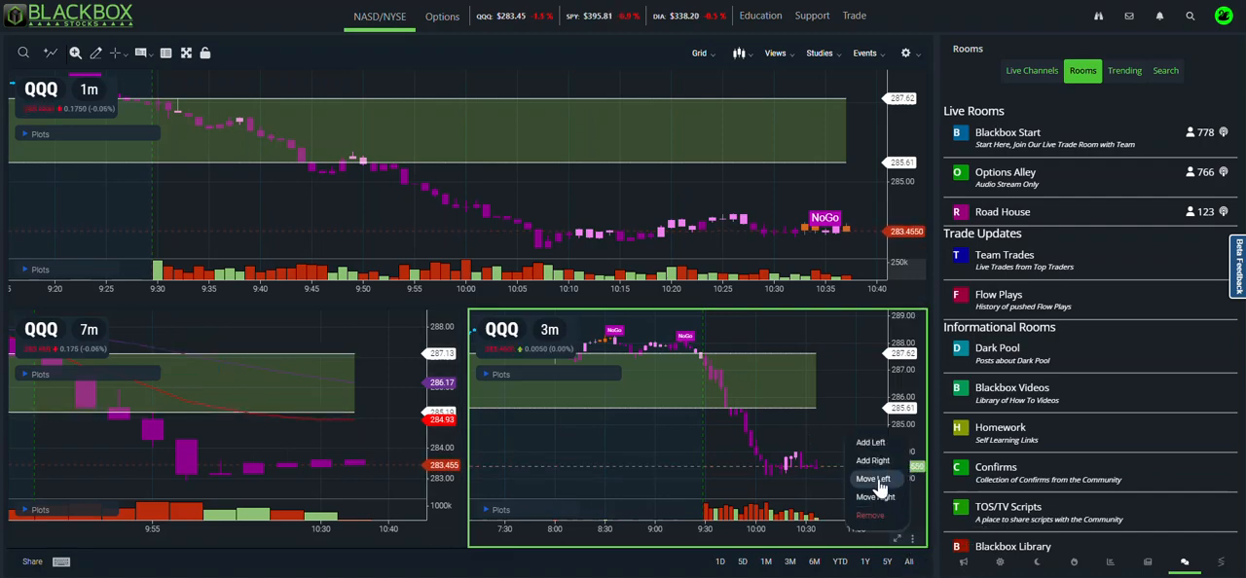
{"action": "left_click", "coordinate": [872, 479]}
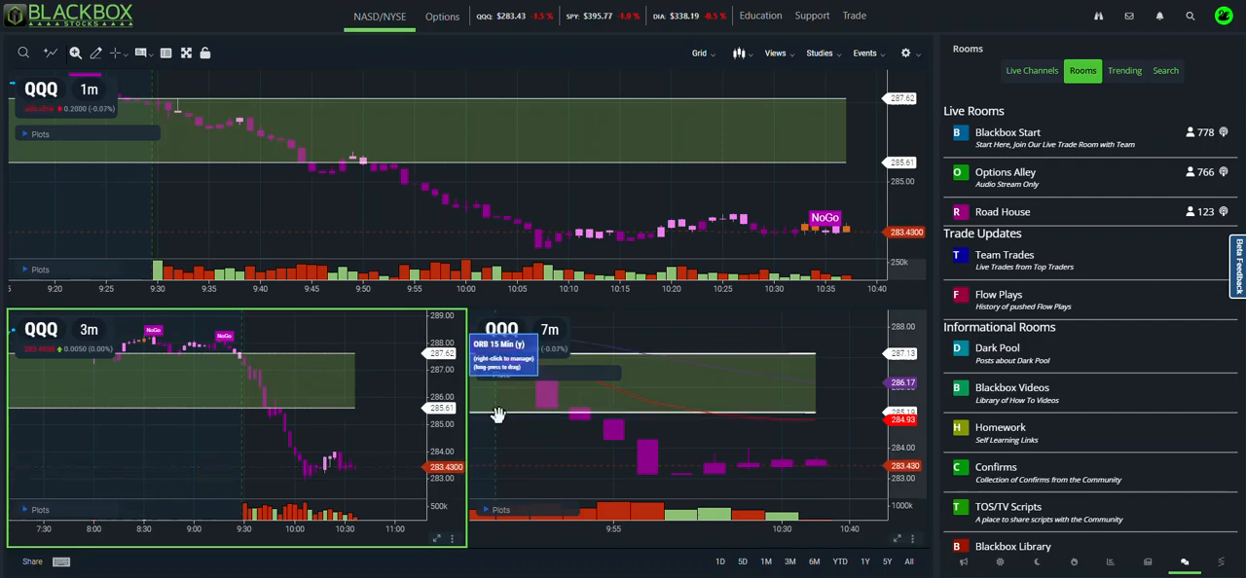
{"action": "right_click", "coordinate": [458, 543]}
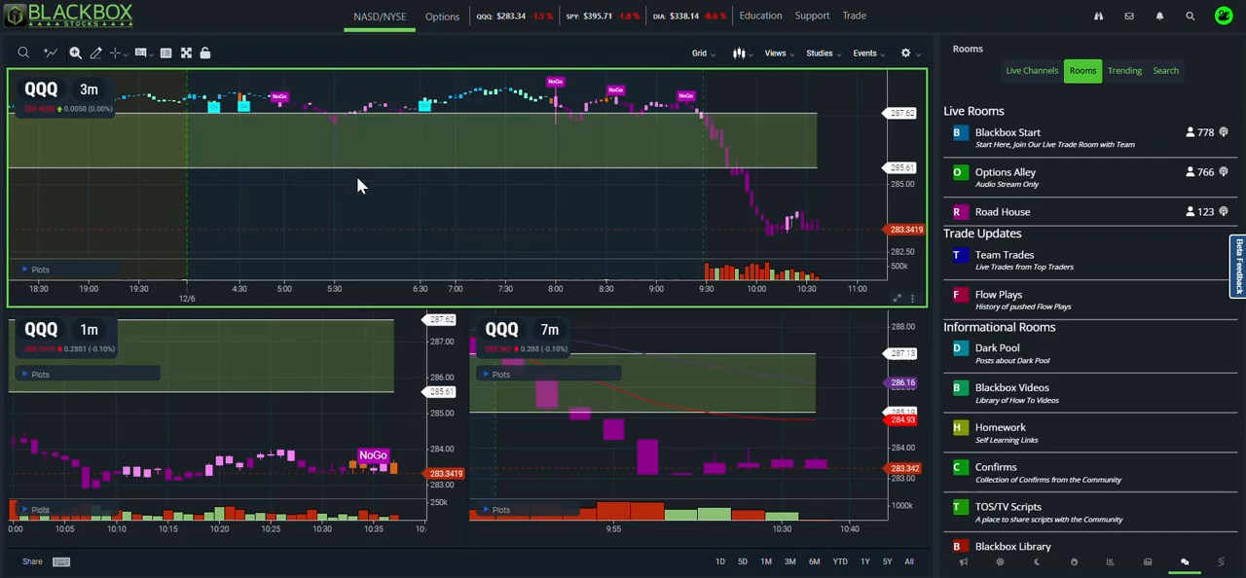
{"action": "left_click", "coordinate": [911, 300]}
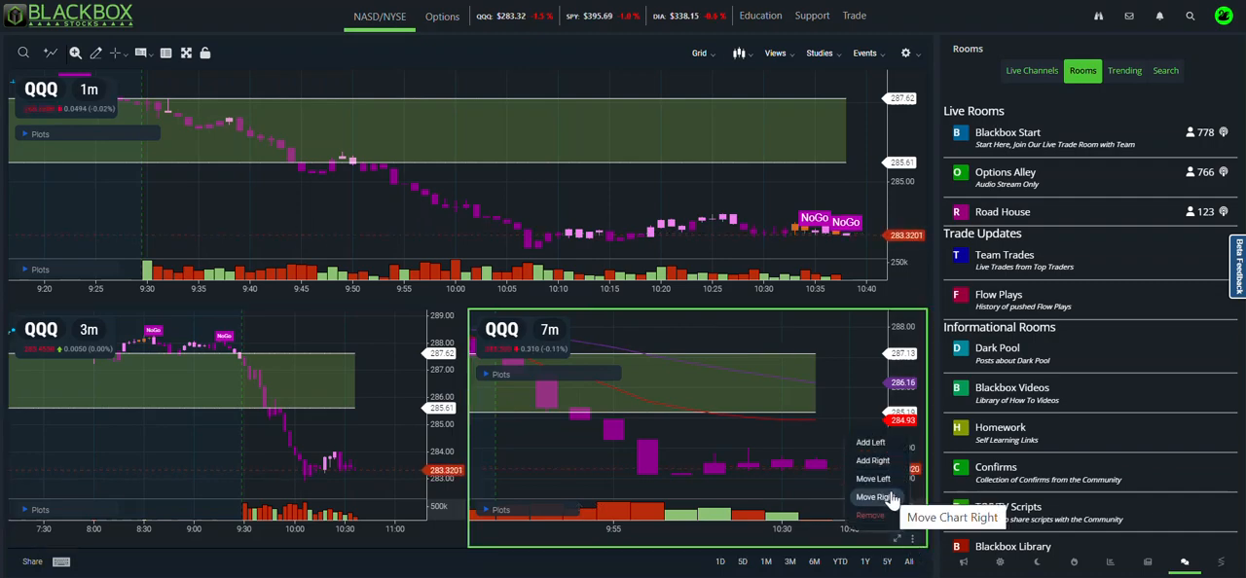
{"action": "mouse_move", "coordinate": [424, 308]}
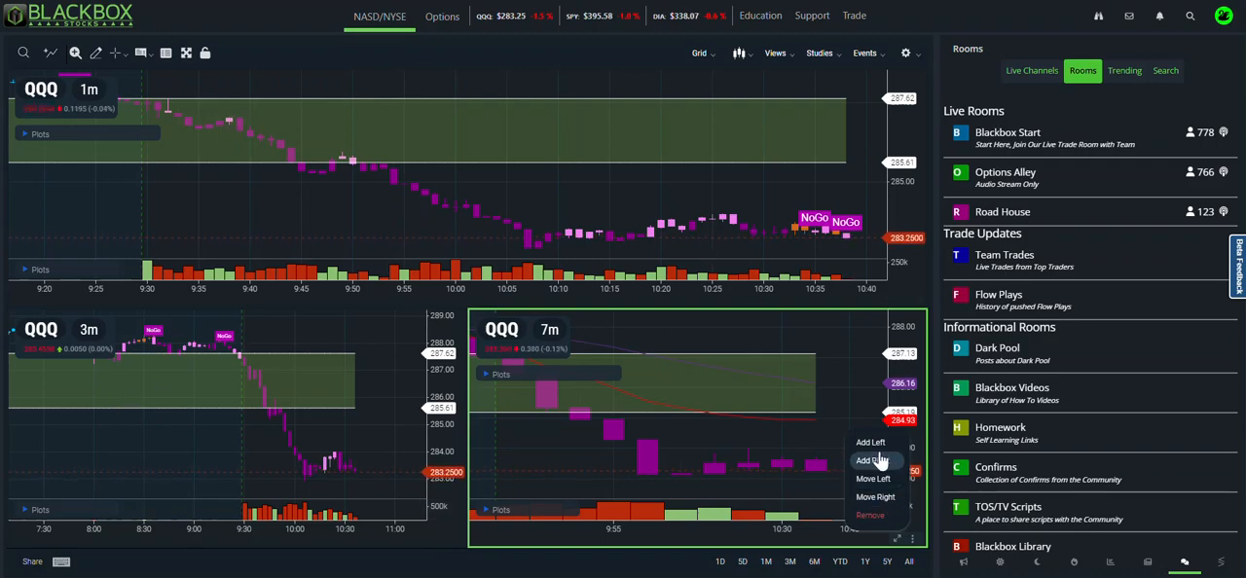
{"action": "left_click", "coordinate": [870, 460]}
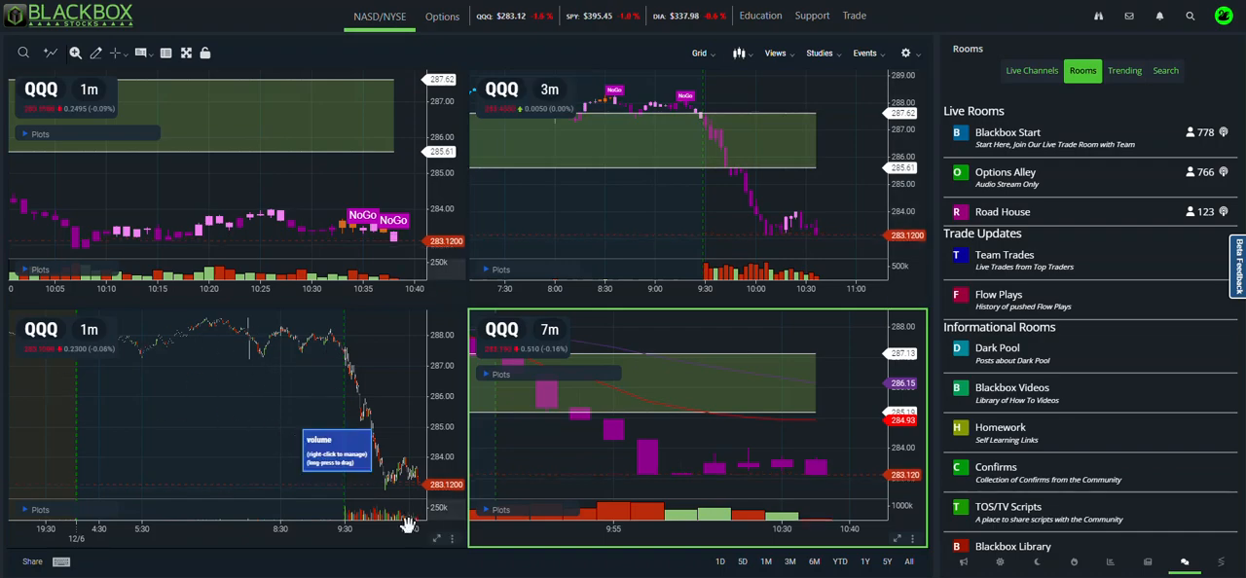
{"action": "mouse_move", "coordinate": [335, 482]}
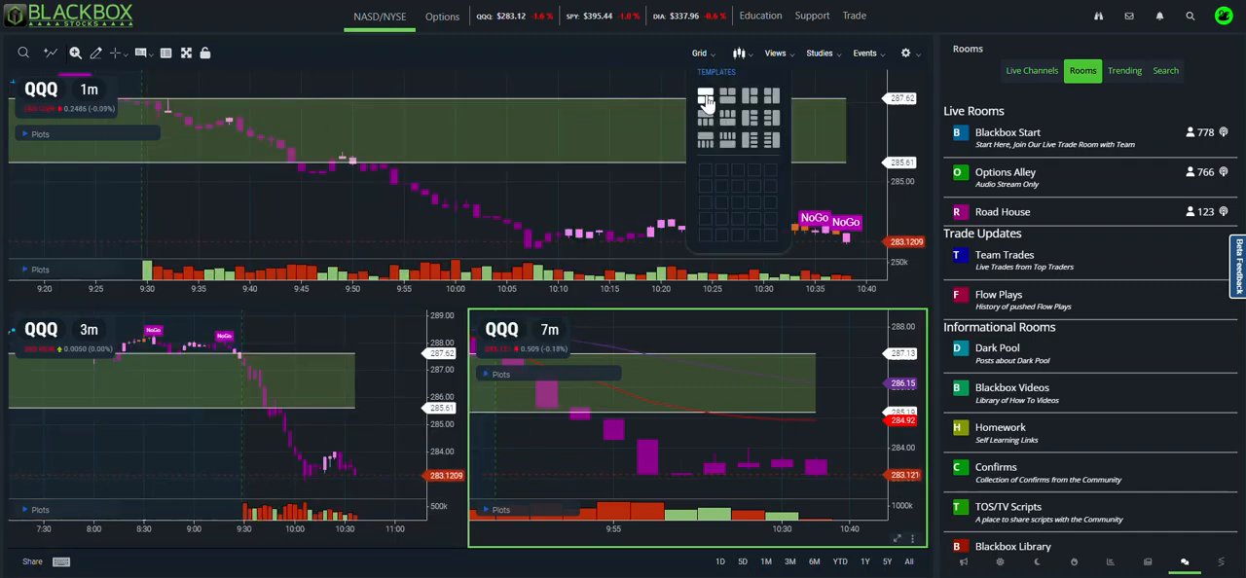
{"action": "left_click", "coordinate": [535, 94]}
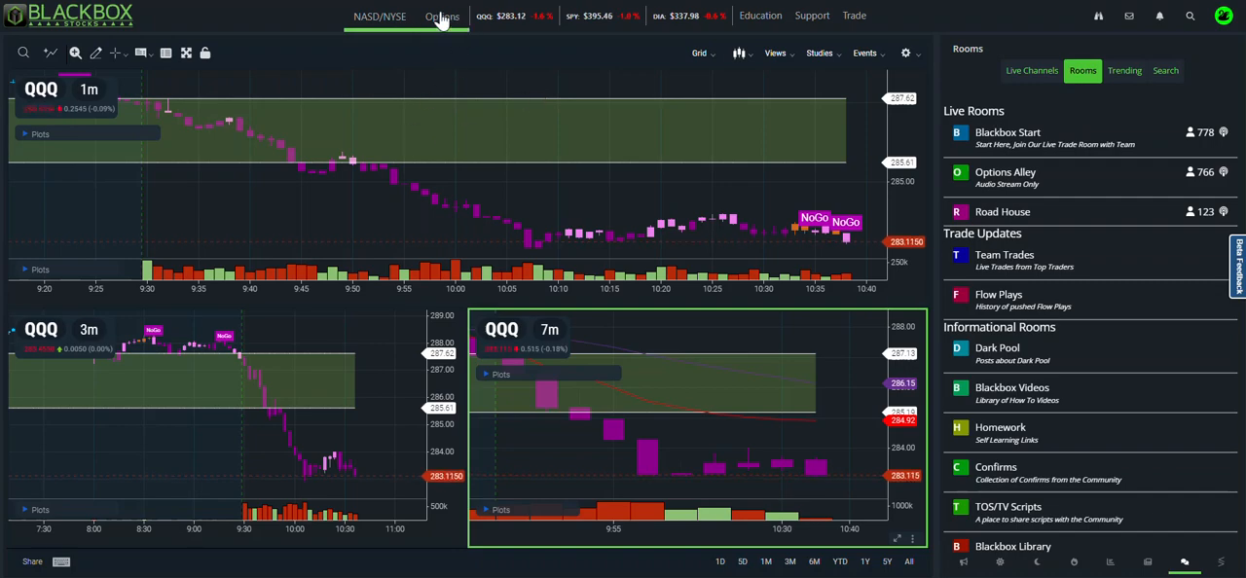
Show the options flow beside the charts and clear the AMZN symbol filter
{"action": "left_click", "coordinate": [442, 16]}
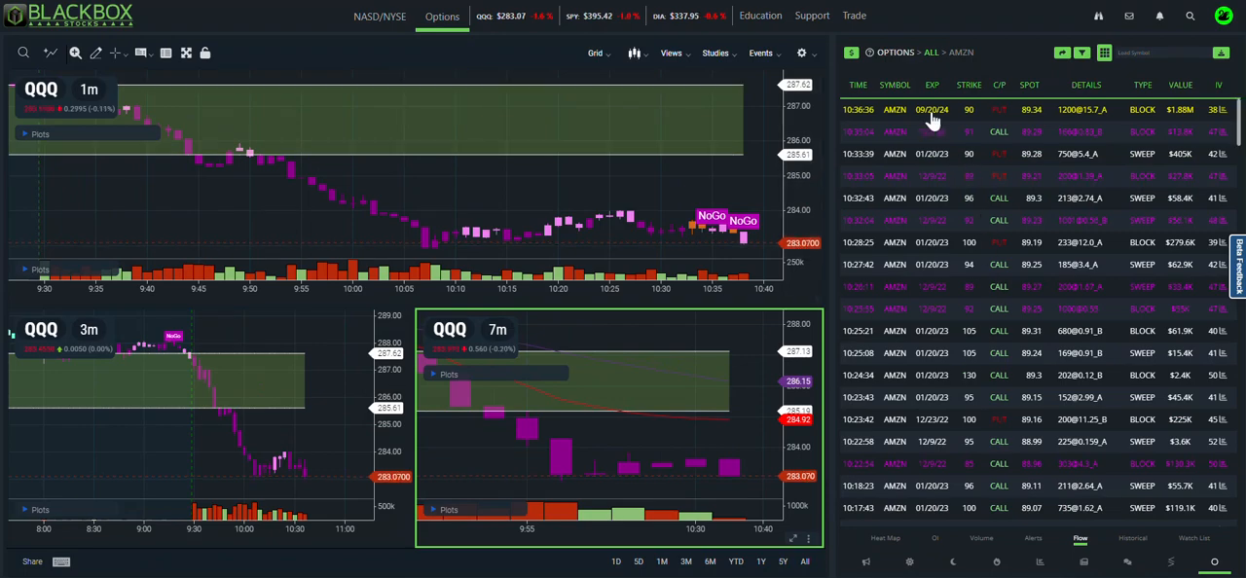
{"action": "mouse_move", "coordinate": [973, 444]}
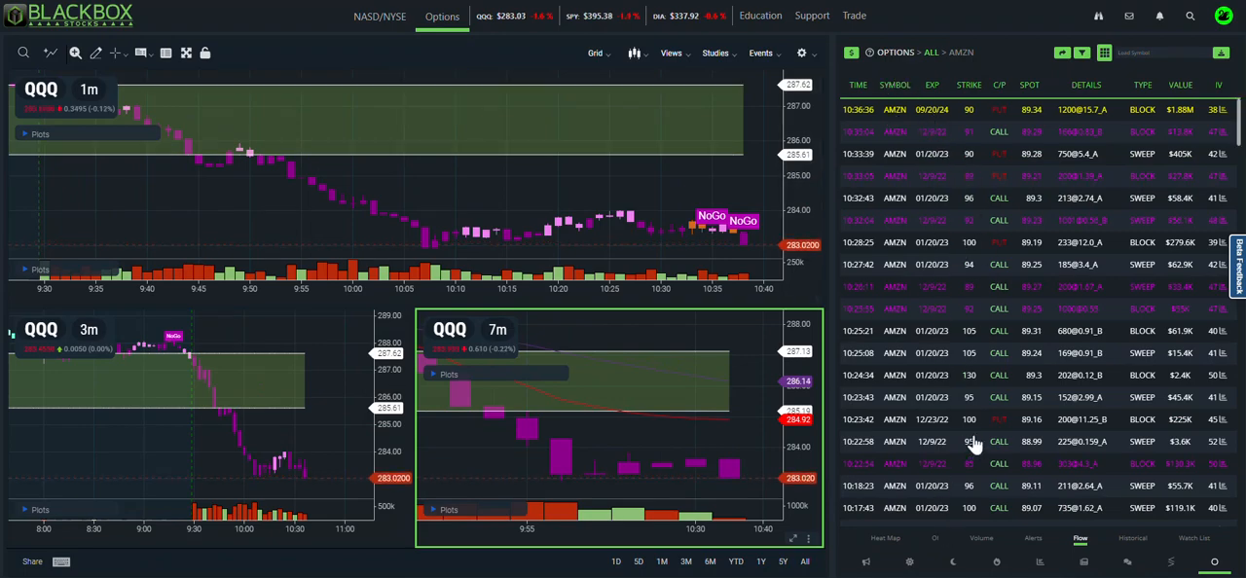
{"action": "left_click", "coordinate": [962, 50]}
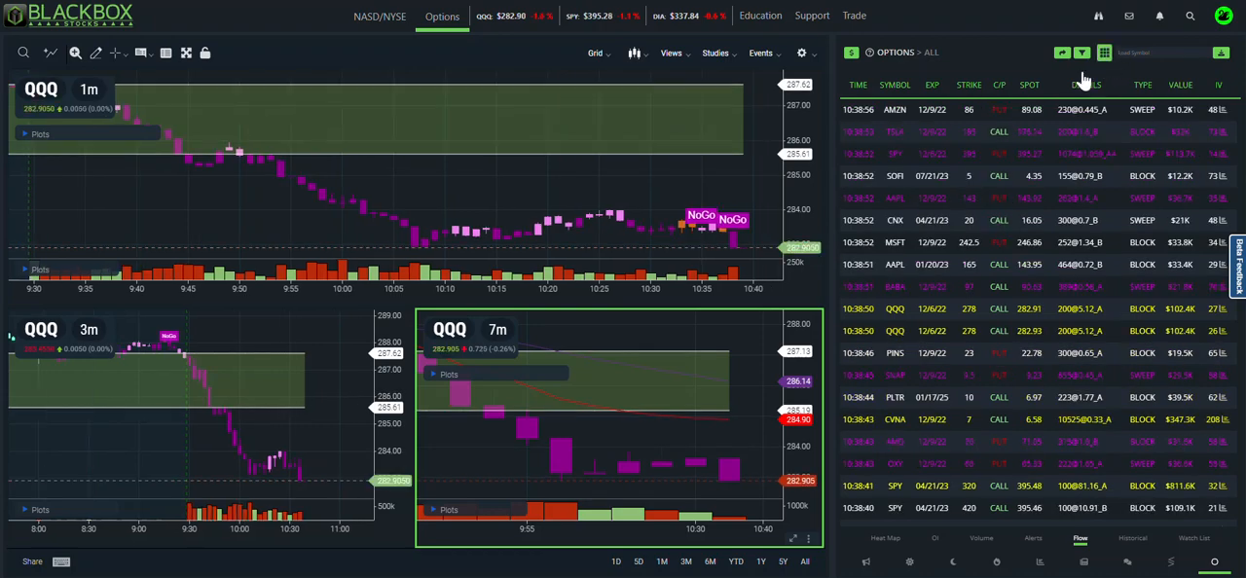
Toggle the options flow to compact rows and bring up its layout choices
{"action": "left_click", "coordinate": [1106, 52]}
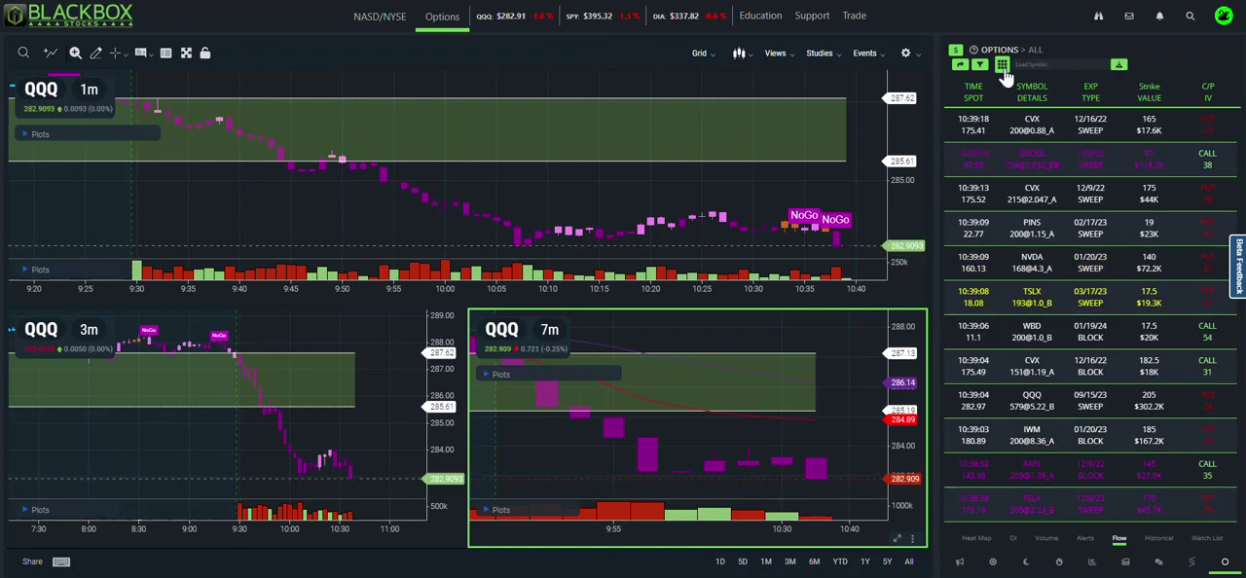
{"action": "left_click", "coordinate": [1001, 65]}
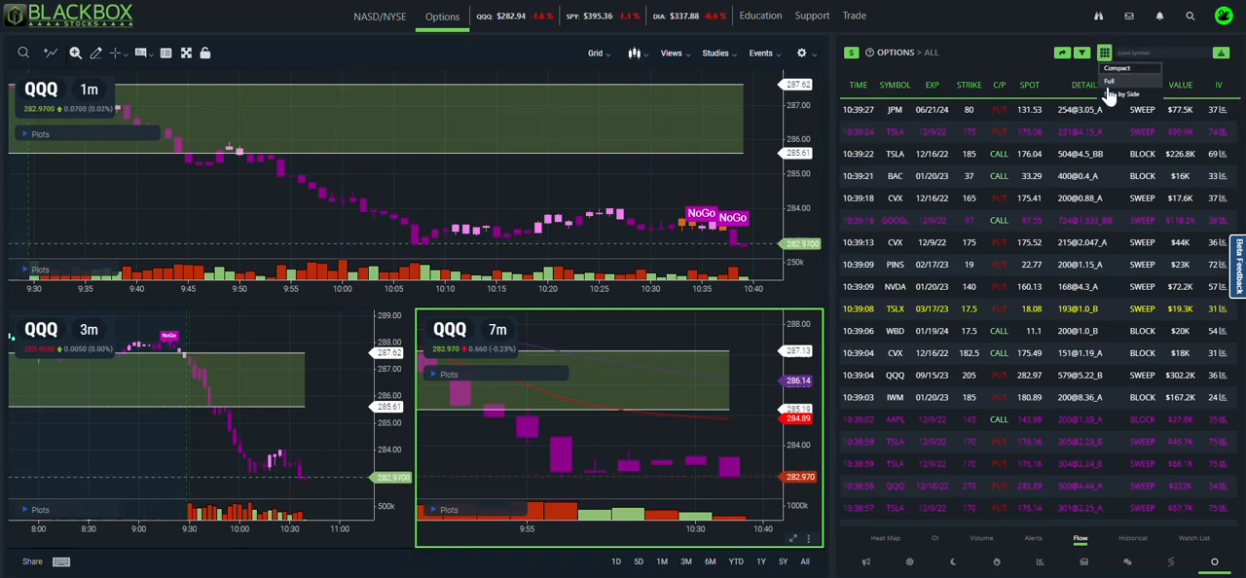
Set the flow layout to By Side and show the all-symbols alert stream in the side panel
{"action": "left_click", "coordinate": [1083, 70]}
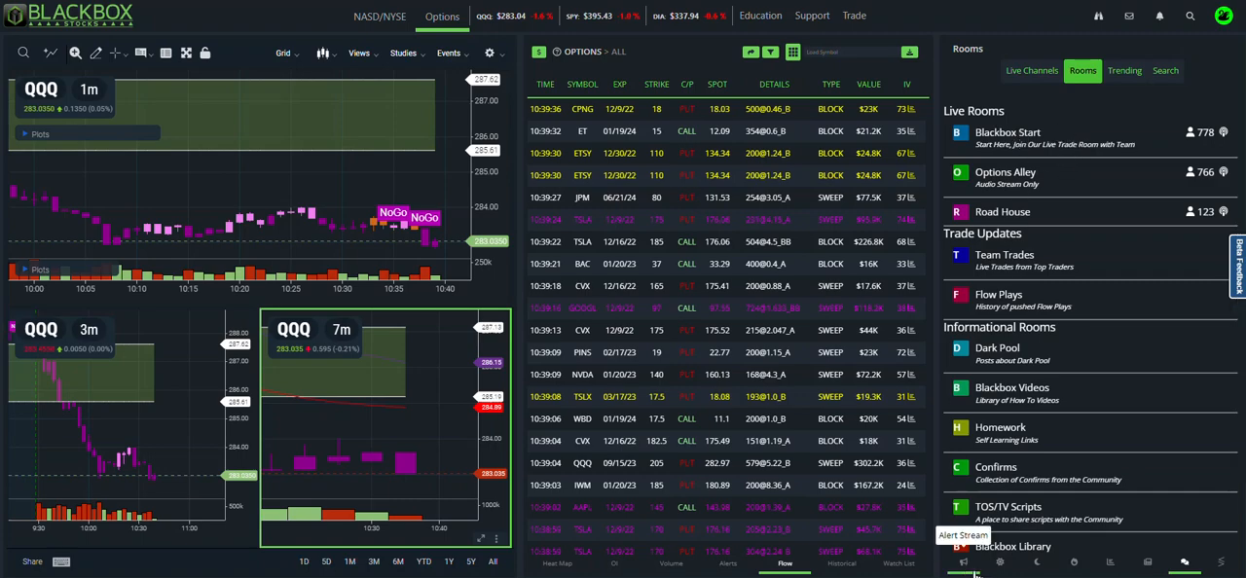
{"action": "left_click", "coordinate": [961, 561]}
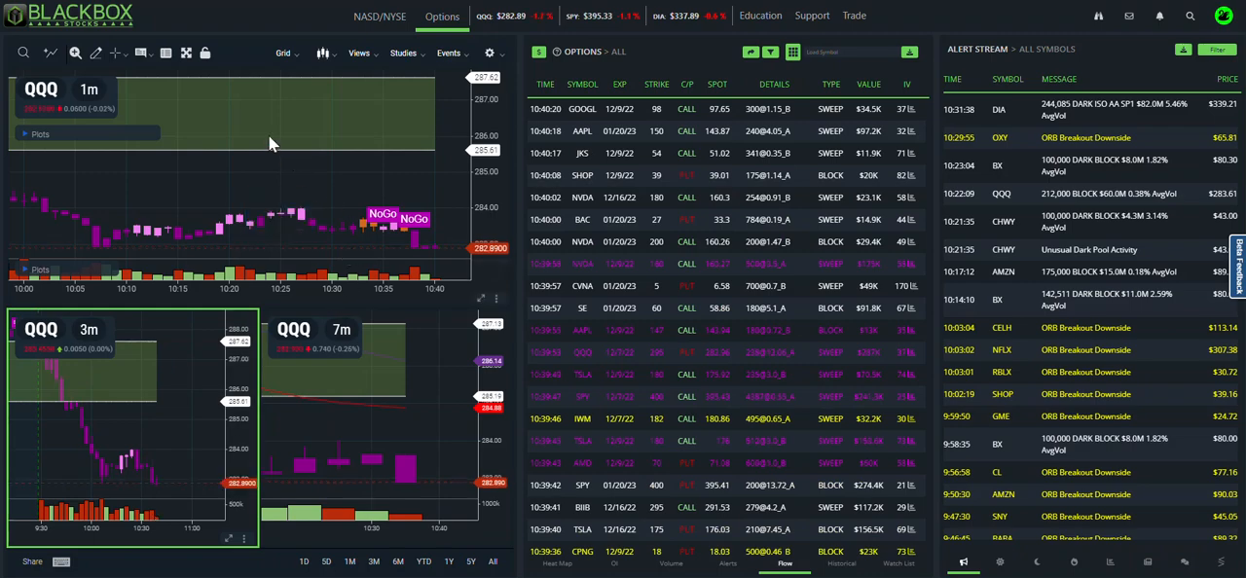
Show AAPL on the main 1-minute chart and clear the options flow symbol filter
{"action": "left_click", "coordinate": [794, 50]}
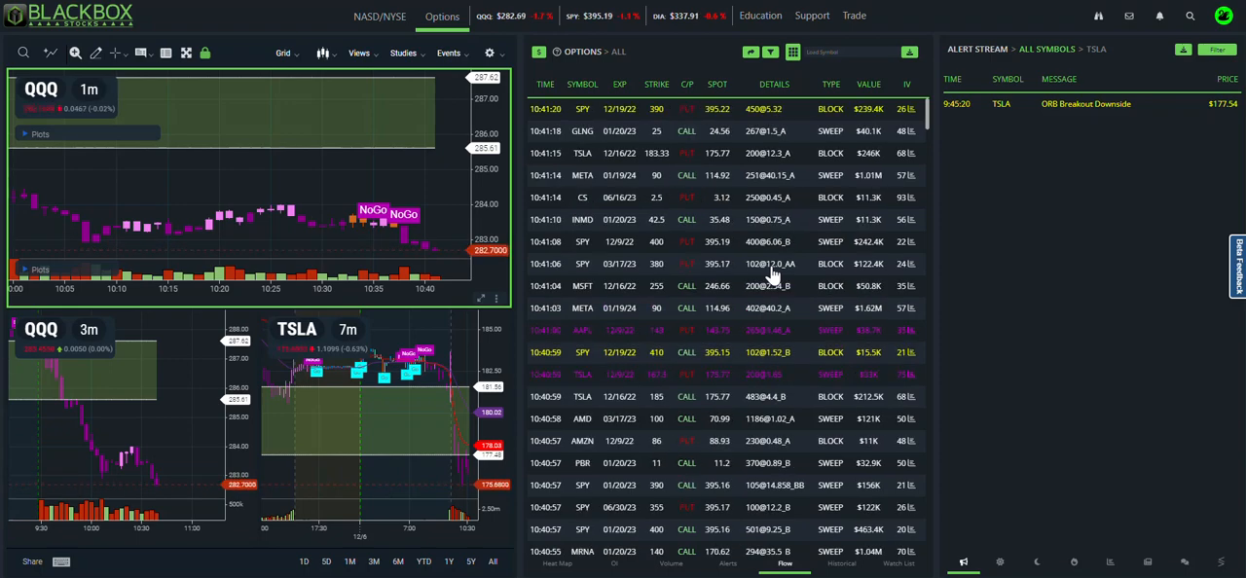
{"action": "scroll", "scroll_direction": "up", "scroll_amount": 3}
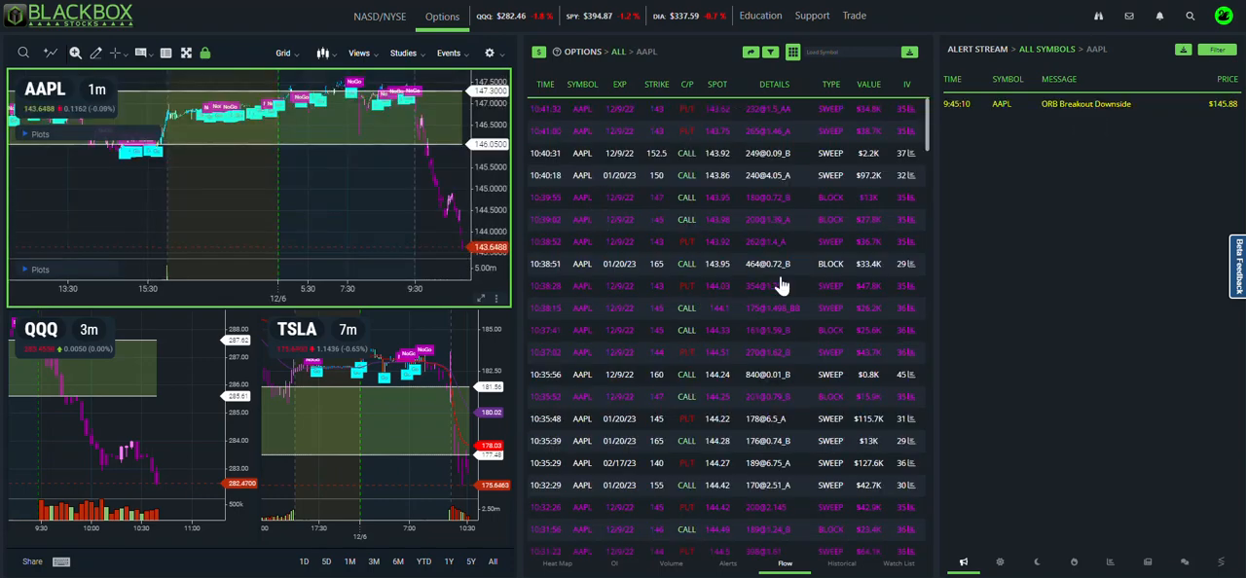
{"action": "mouse_move", "coordinate": [738, 241]}
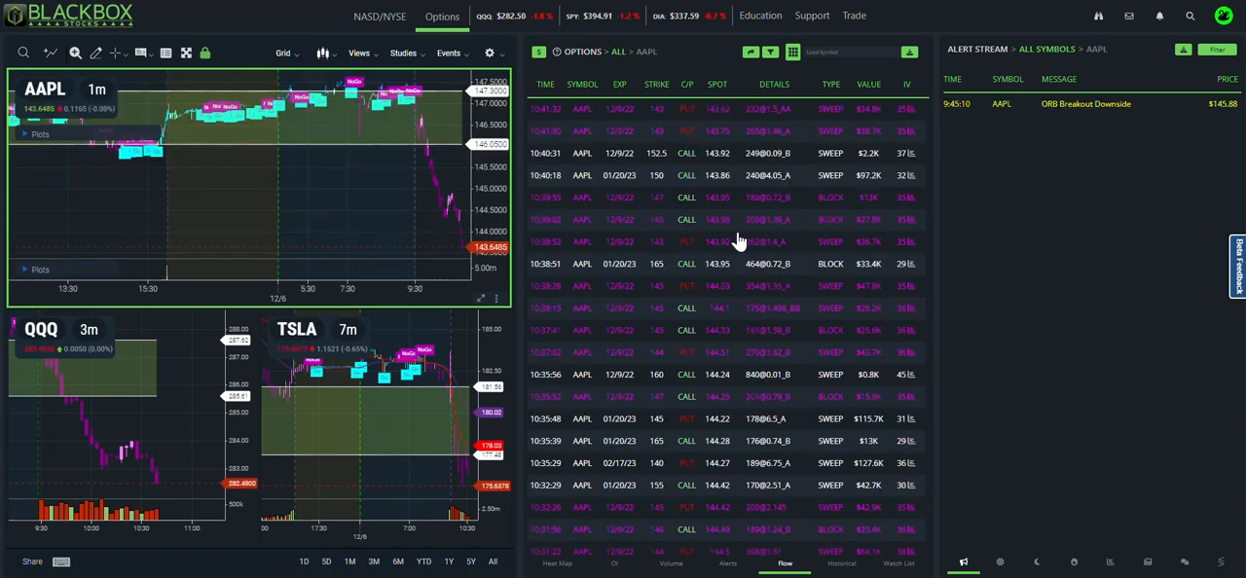
{"action": "mouse_move", "coordinate": [397, 181]}
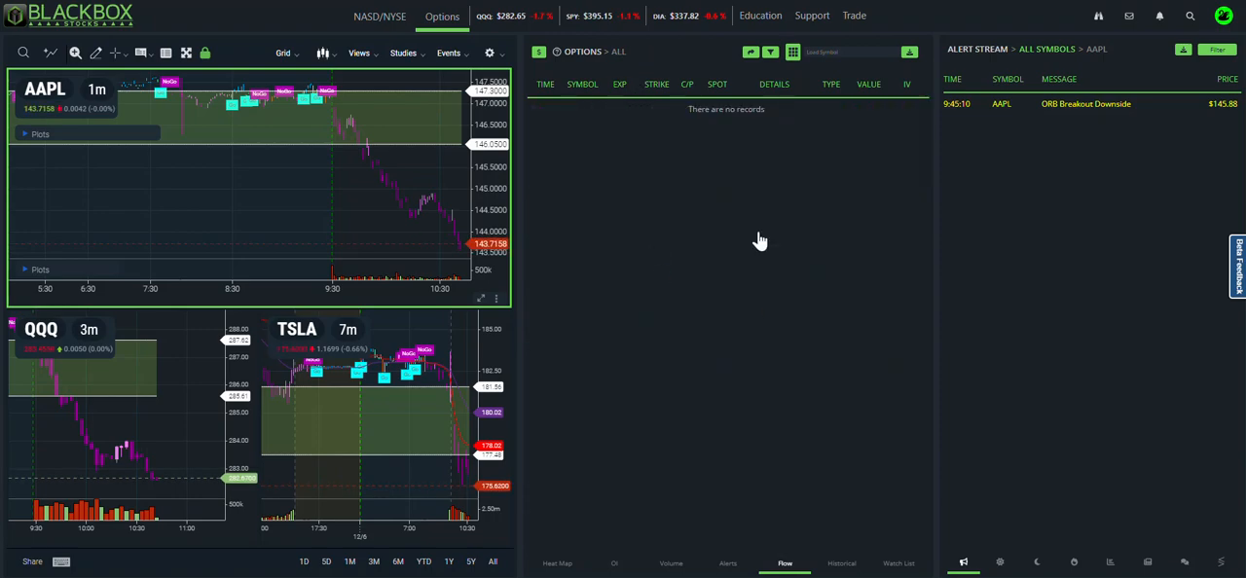
Flag AAPL in the watch list for options flow filtering and return to the flow
{"action": "left_click", "coordinate": [784, 563]}
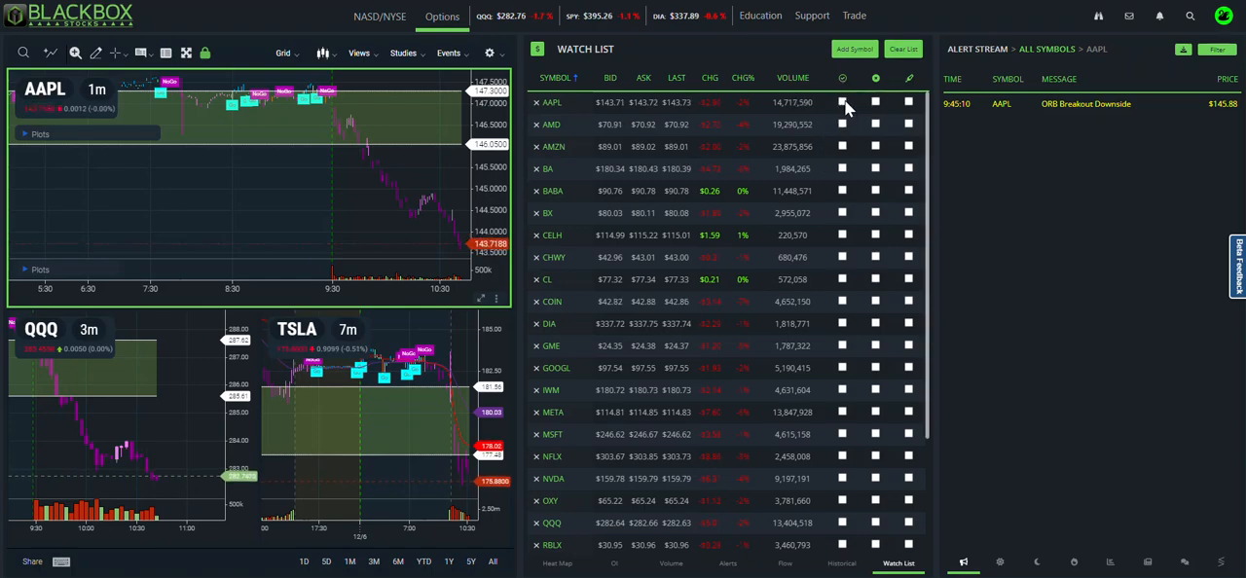
{"action": "left_click", "coordinate": [841, 101]}
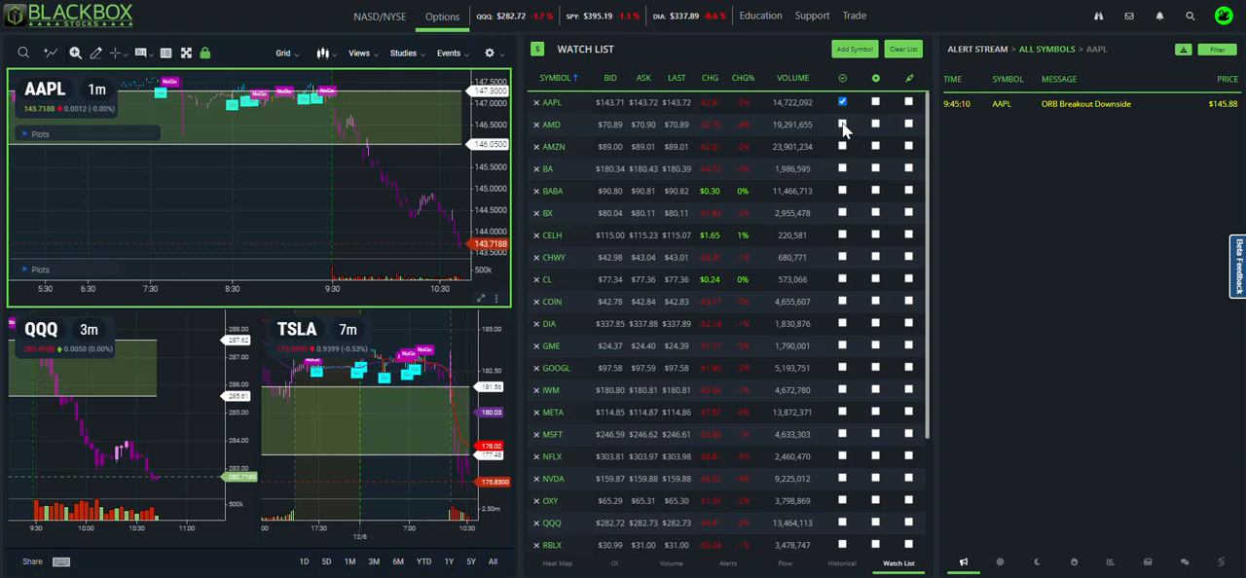
{"action": "left_click", "coordinate": [841, 125]}
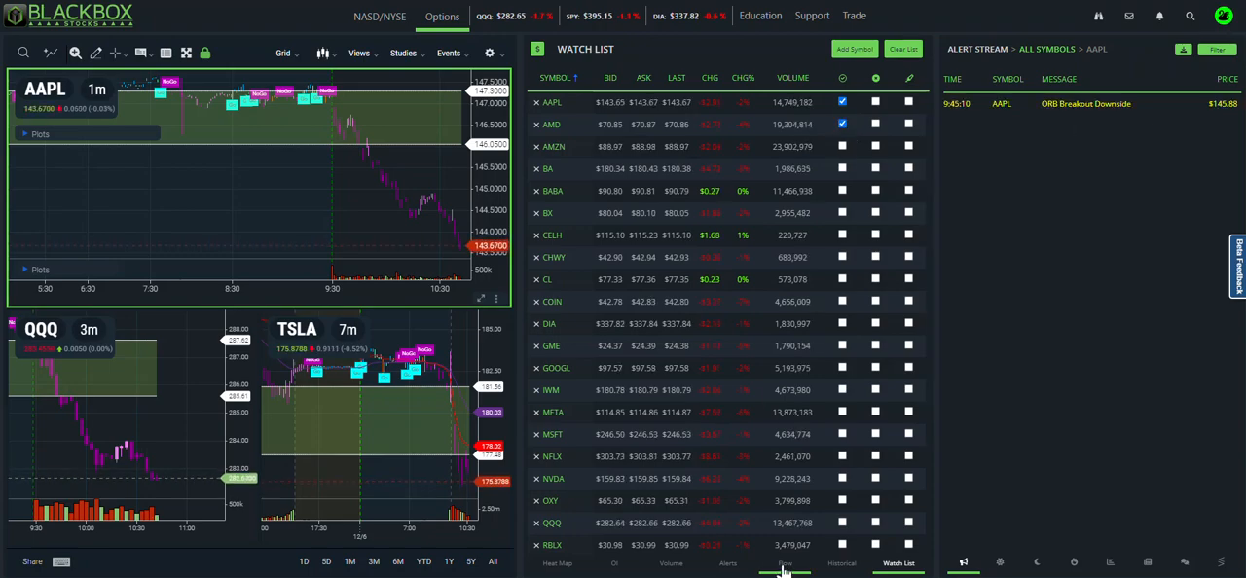
{"action": "left_click", "coordinate": [784, 565]}
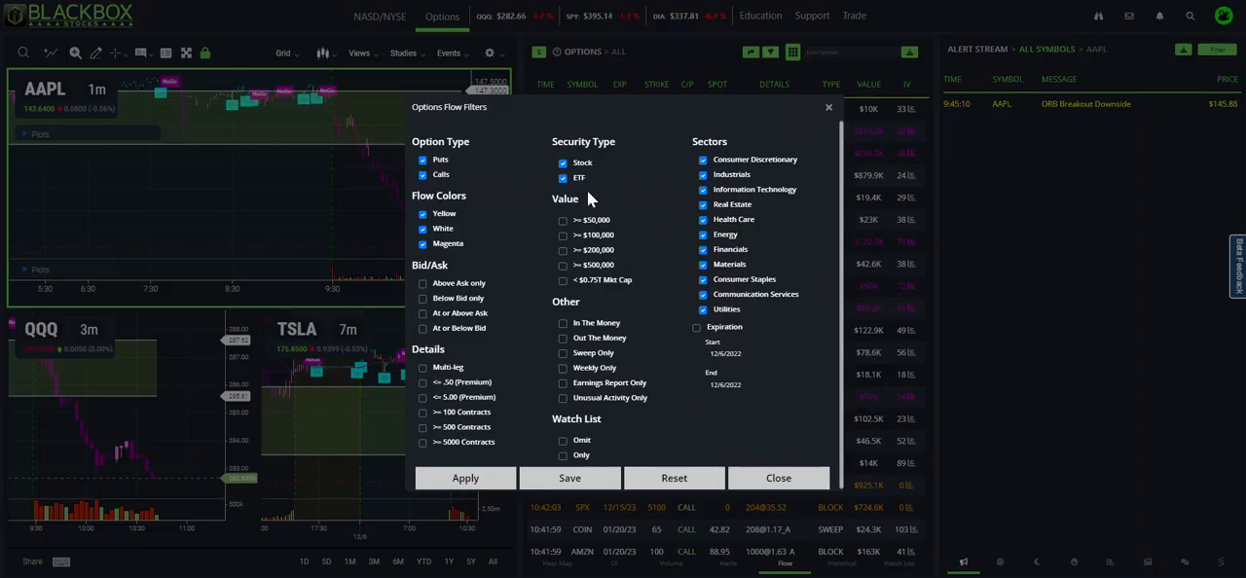
Save the flow filter as Watch List > Only, then flag AMD and another AAPL option in the watch list
{"action": "left_click", "coordinate": [778, 479]}
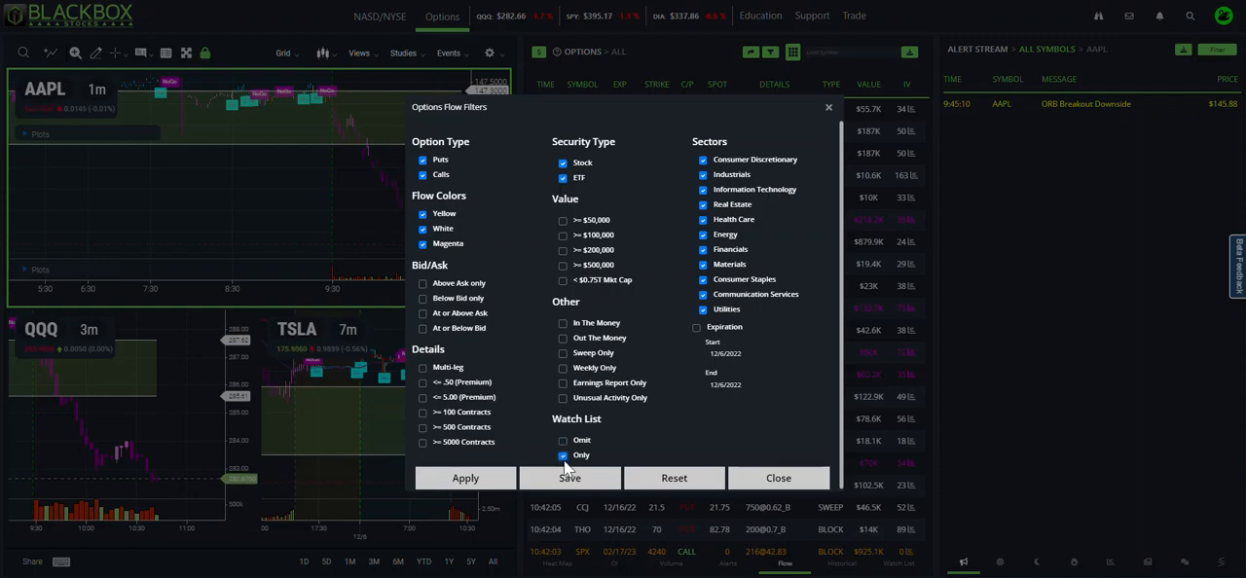
{"action": "left_click", "coordinate": [465, 479]}
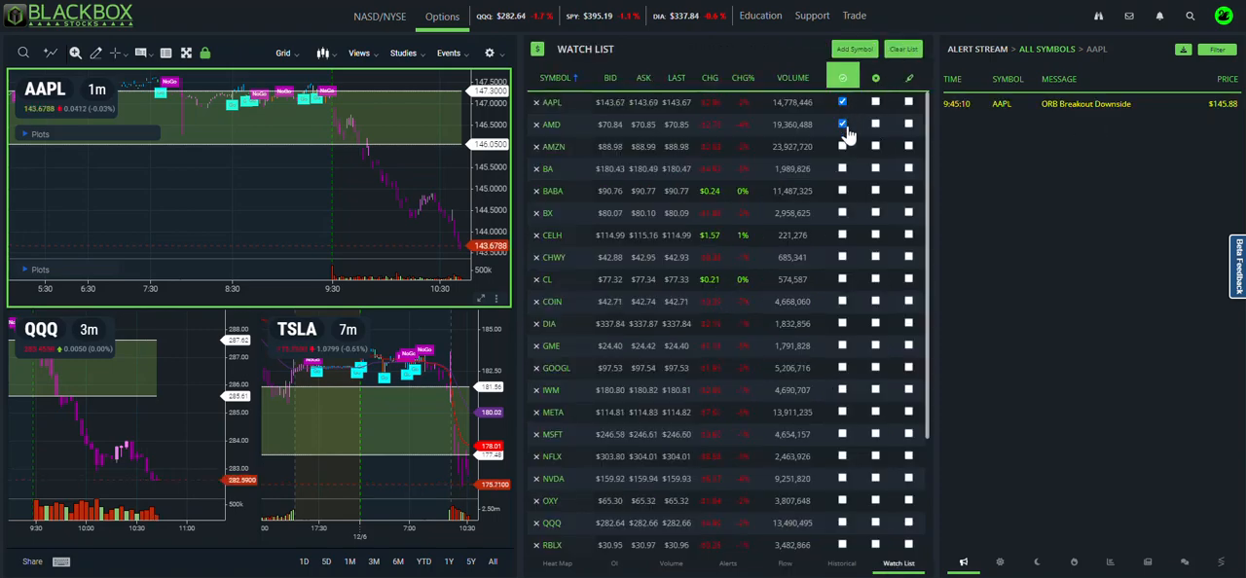
{"action": "left_click", "coordinate": [840, 101]}
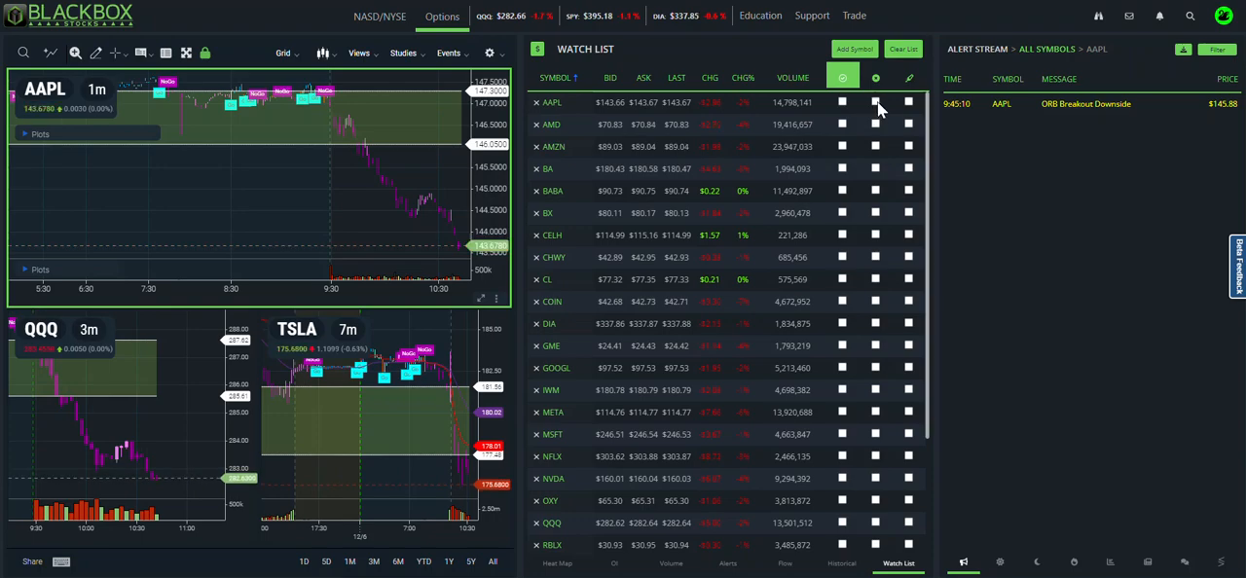
{"action": "left_click", "coordinate": [874, 101]}
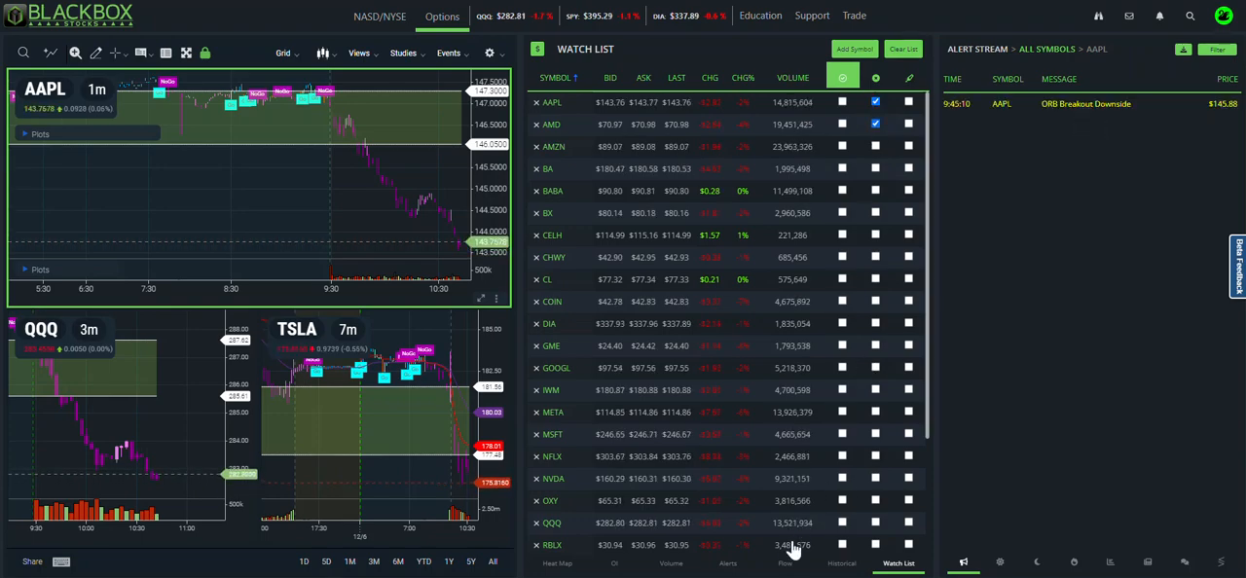
Cycle the flow's watch-list filter from ONLY past OMIT, leaving the flow unrestricted
{"action": "left_click", "coordinate": [785, 562]}
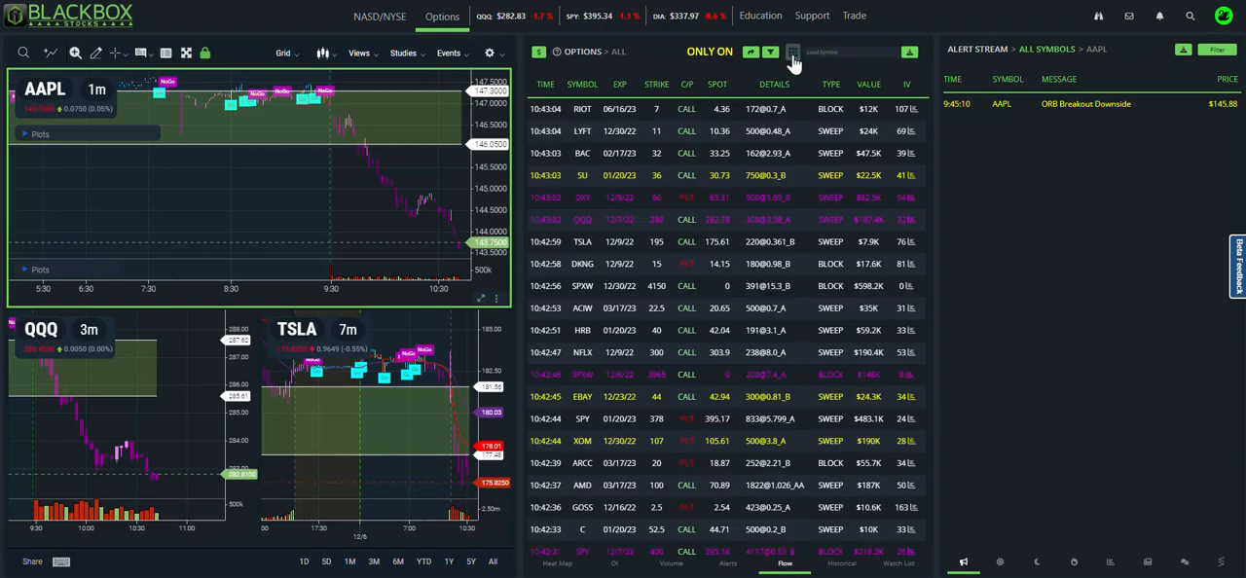
{"action": "left_click", "coordinate": [792, 50]}
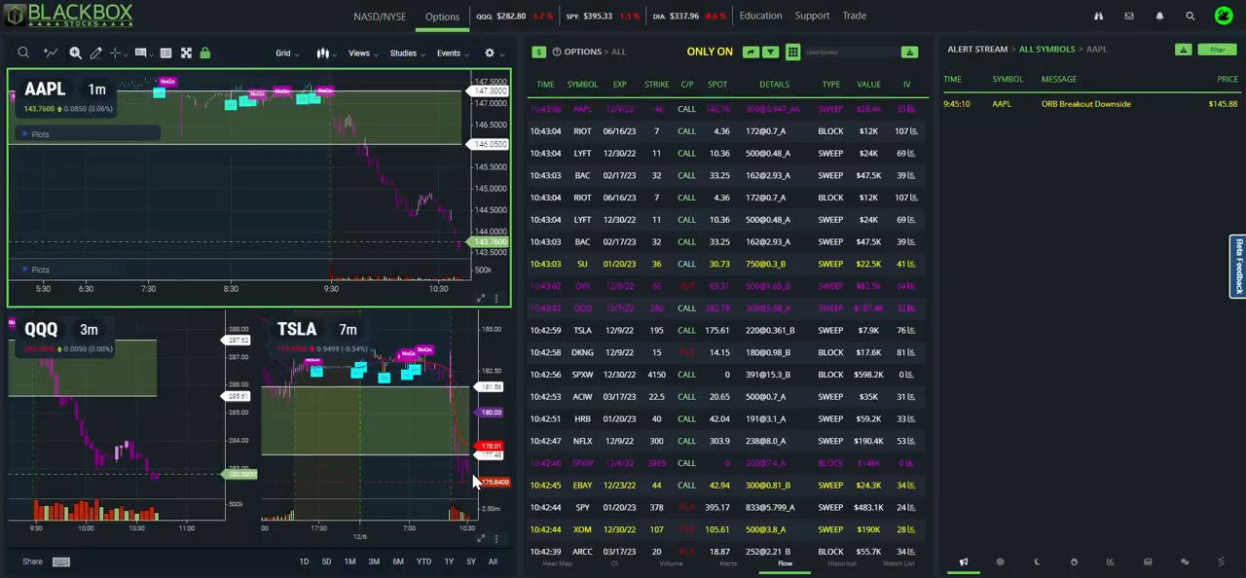
{"action": "left_click", "coordinate": [708, 51]}
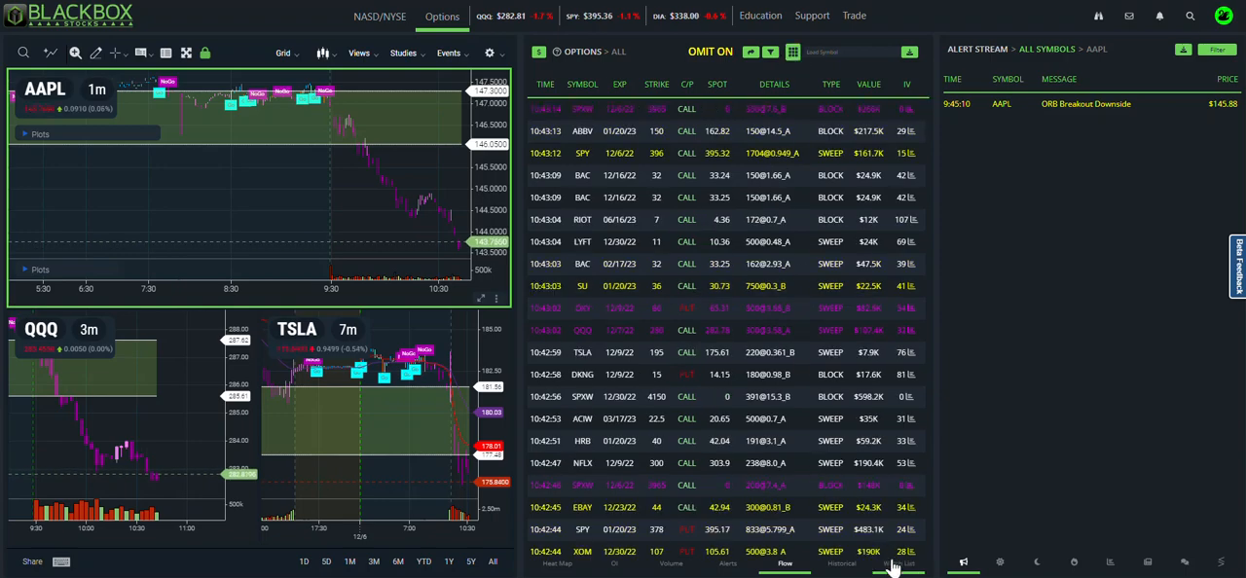
{"action": "left_click", "coordinate": [896, 563]}
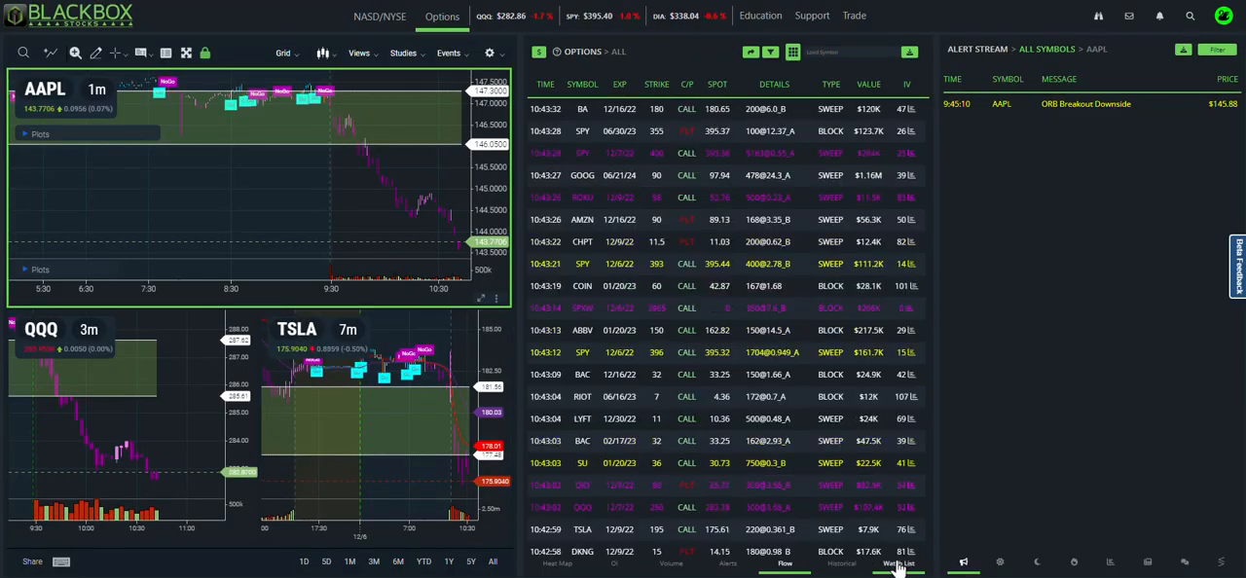
Tick the highlight checkbox for GOOGL, META and NVDA in the watch list
{"action": "left_click", "coordinate": [897, 562]}
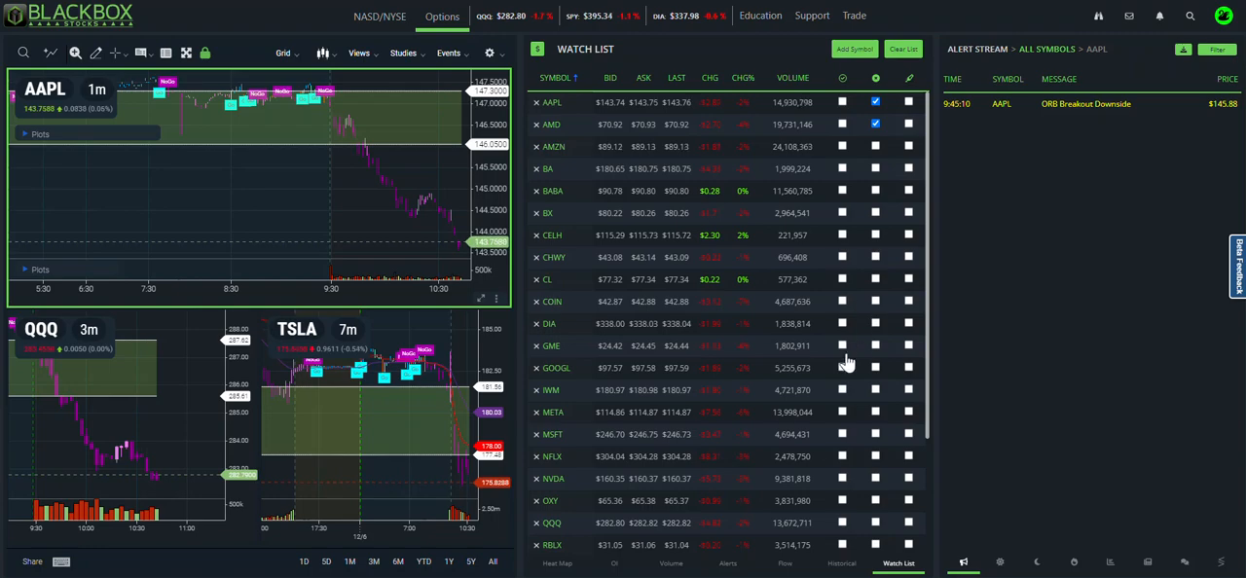
{"action": "left_click", "coordinate": [907, 368]}
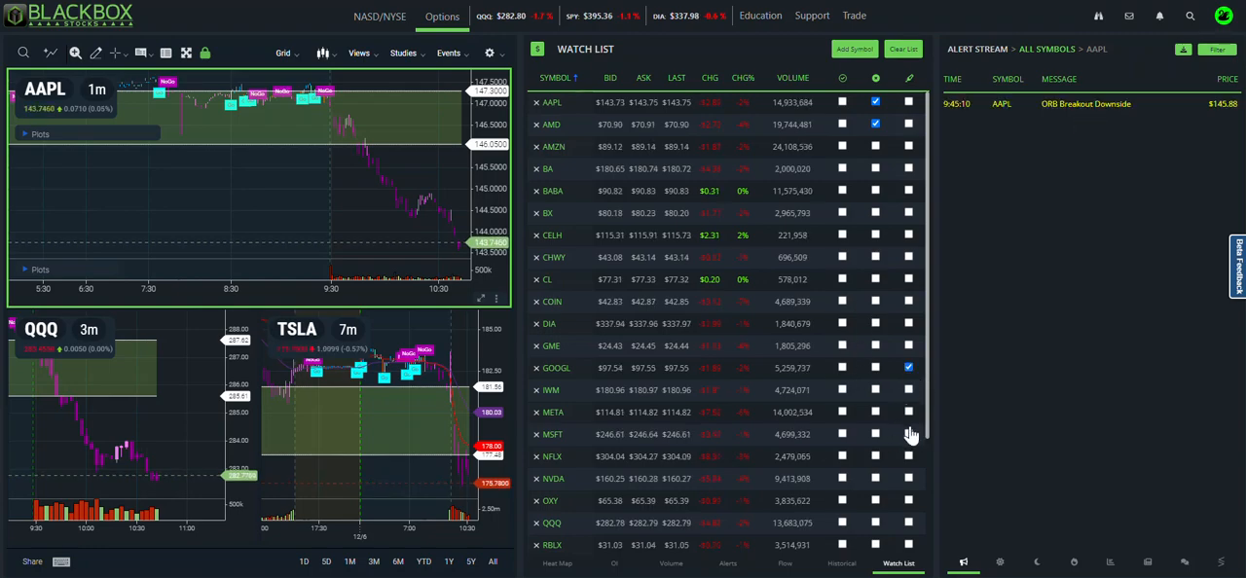
{"action": "left_click", "coordinate": [907, 413]}
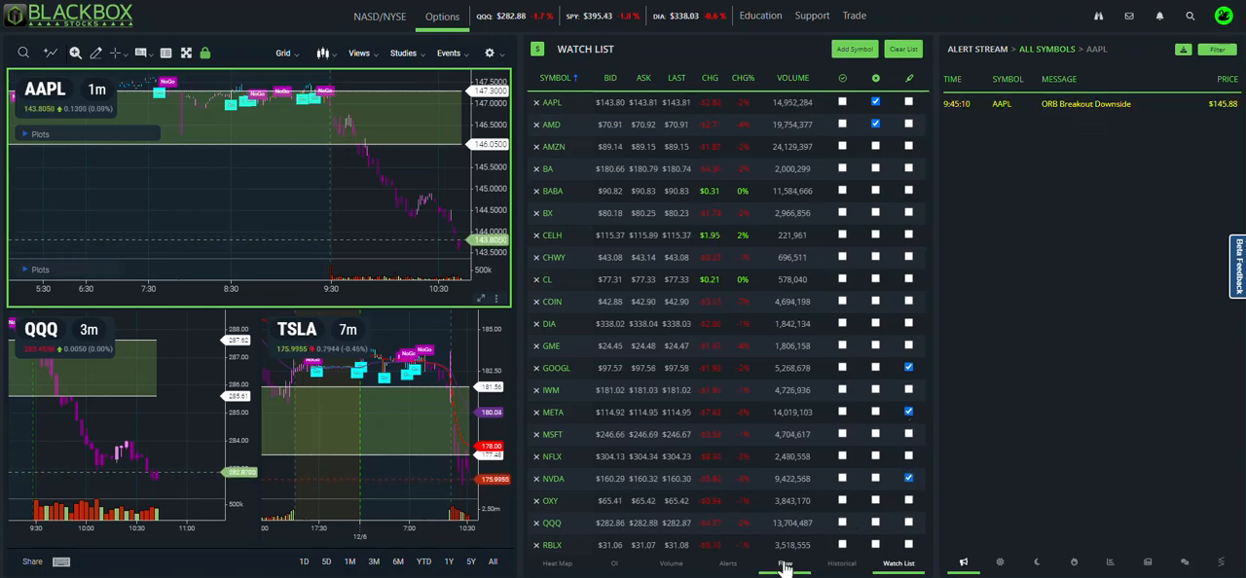
{"action": "left_click", "coordinate": [785, 564]}
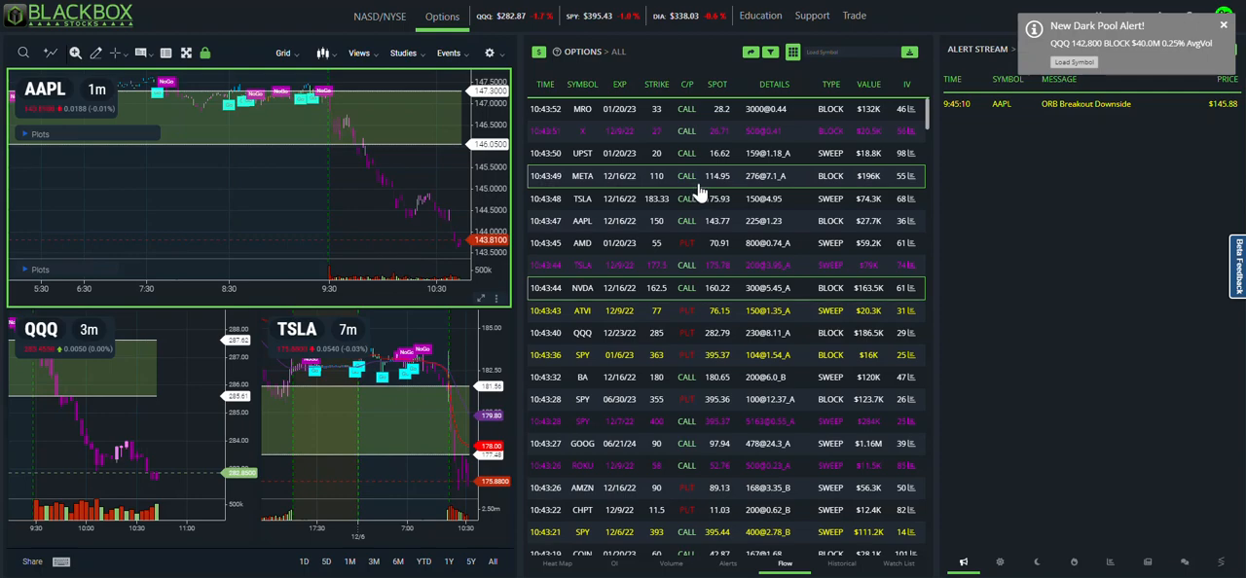
Scroll through the options flow to check the outlined META and NVDA trades
{"action": "scroll", "scroll_direction": "down", "scroll_amount": 3}
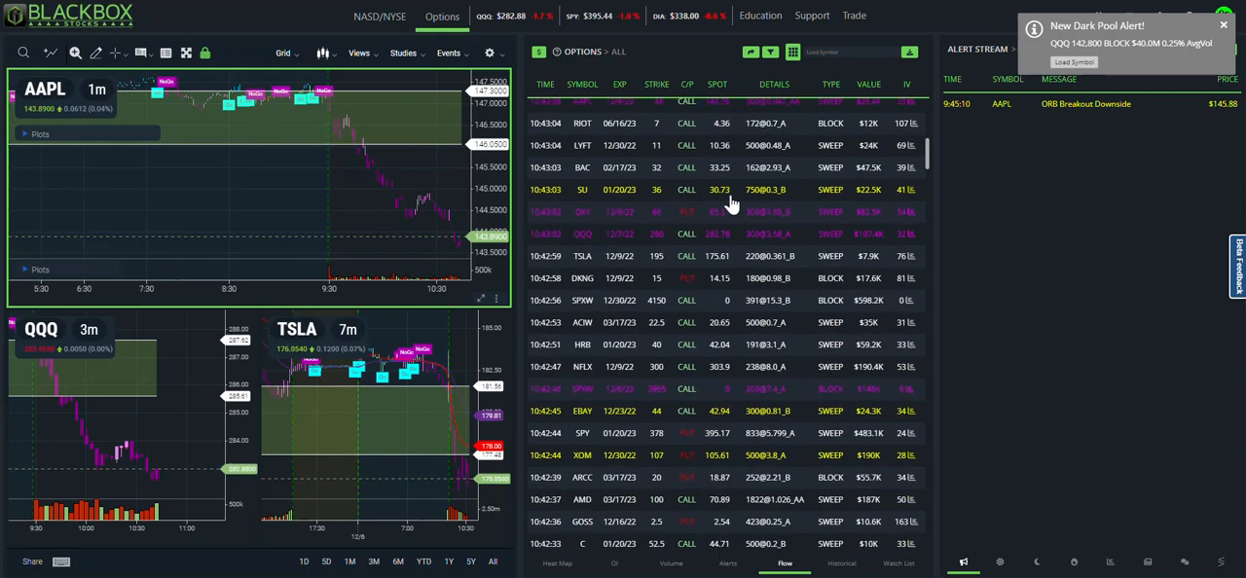
{"action": "scroll", "scroll_direction": "down", "scroll_amount": 3}
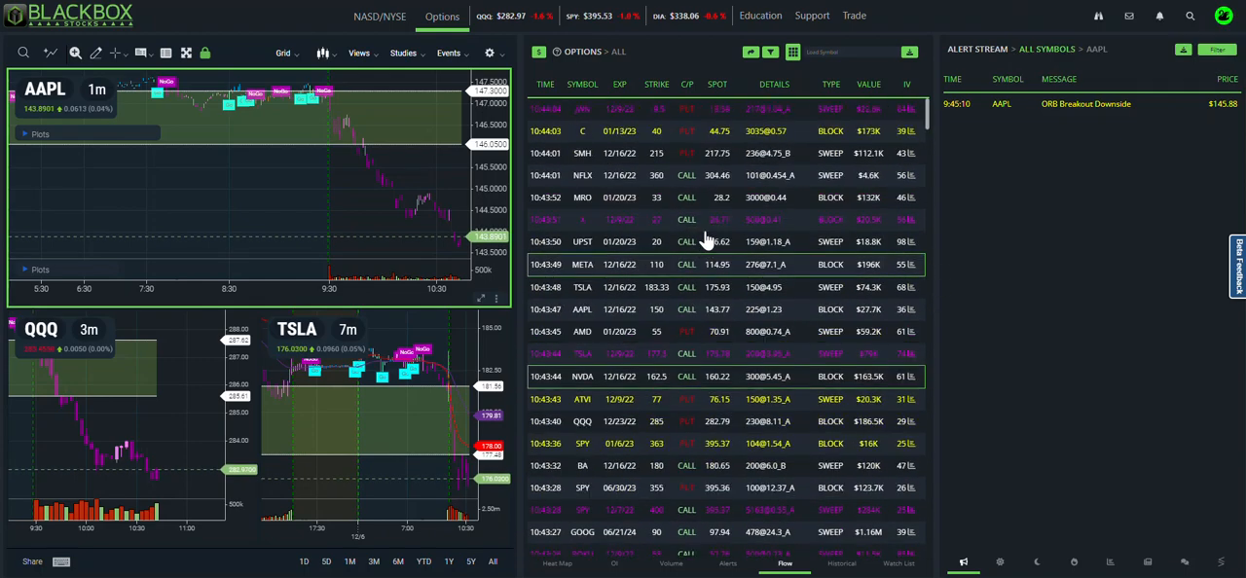
{"action": "scroll", "scroll_direction": "up", "scroll_amount": 3}
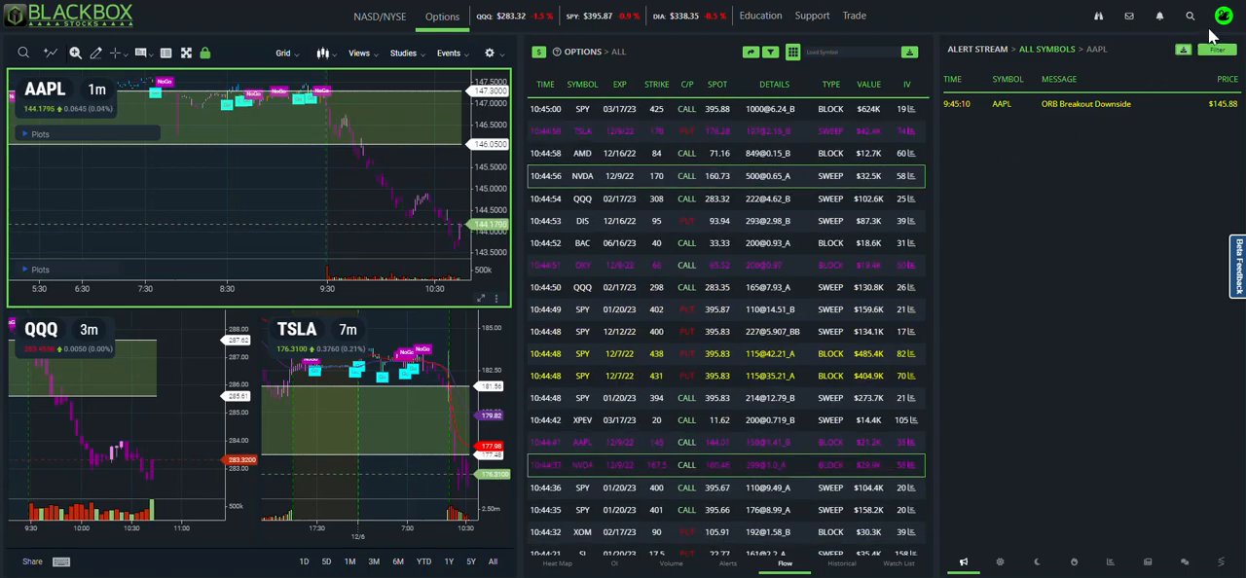
Reach Edit Settings from the profile menu and save without changes
{"action": "left_click", "coordinate": [1222, 16]}
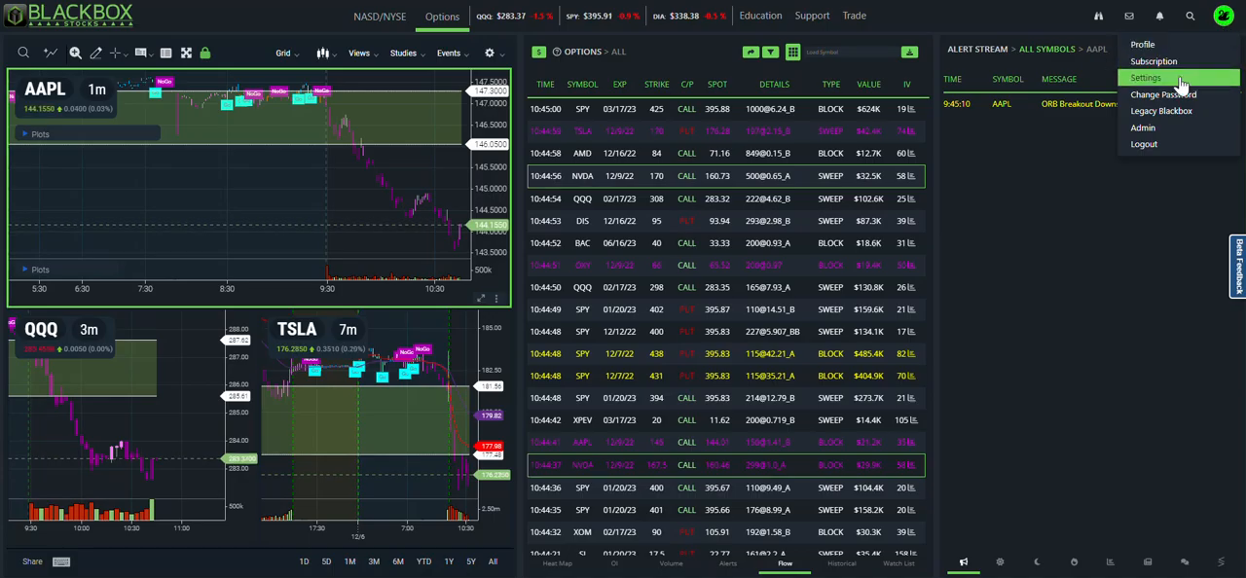
{"action": "left_click", "coordinate": [1146, 78]}
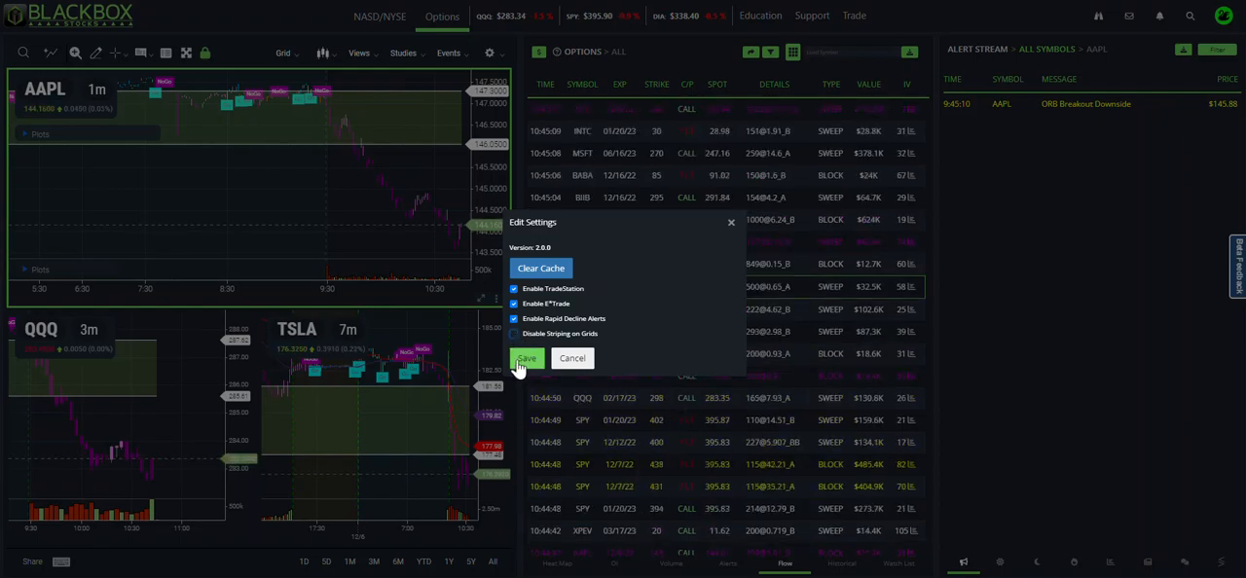
{"action": "left_click", "coordinate": [526, 358]}
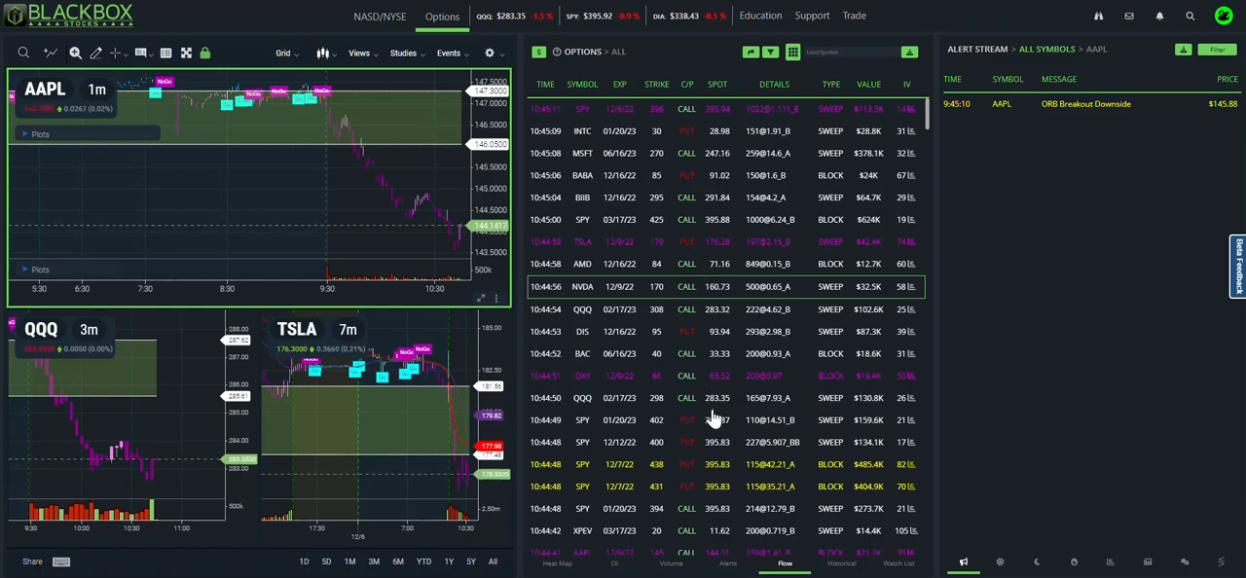
Reopen settings, tick Disable Striping on Grids and close the dialog
{"action": "left_click", "coordinate": [1222, 16]}
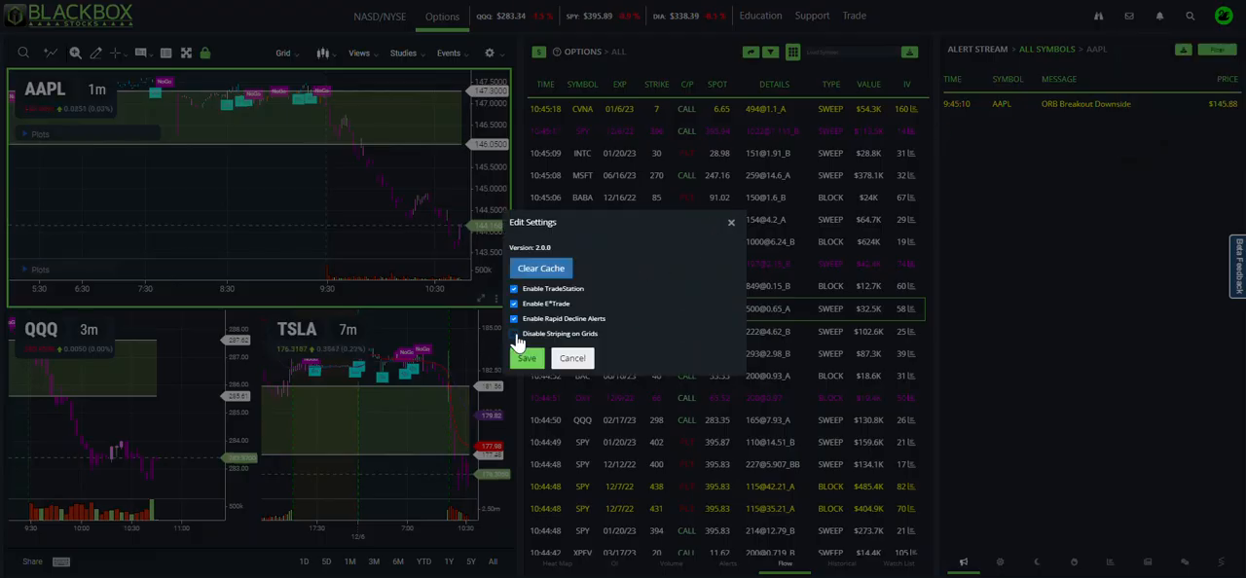
{"action": "mouse_move", "coordinate": [582, 292]}
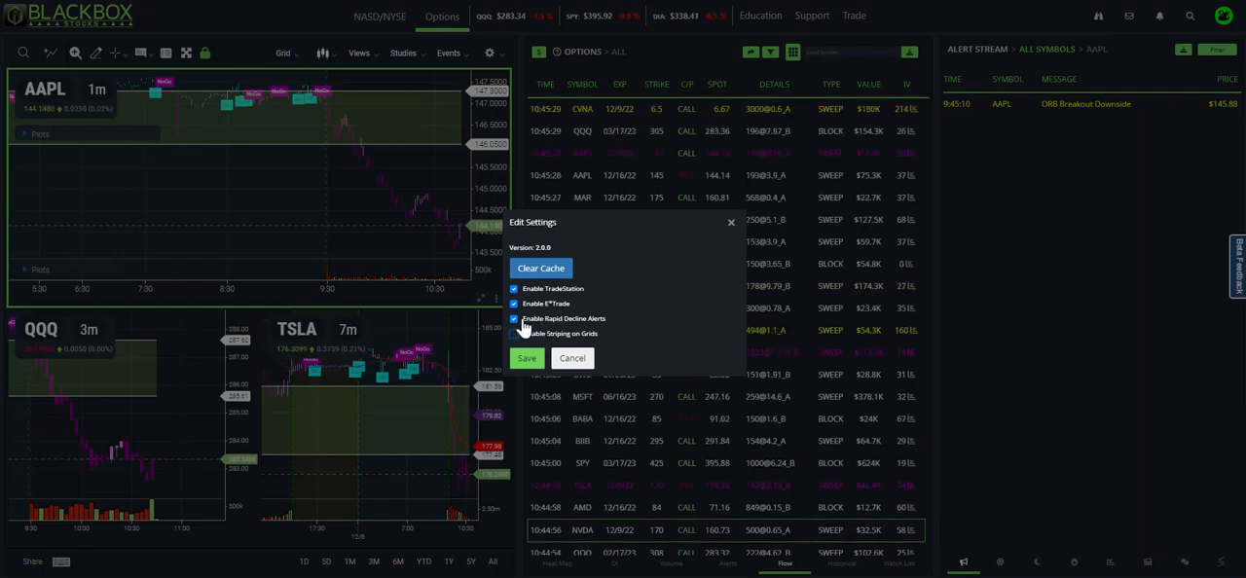
{"action": "left_click", "coordinate": [514, 335]}
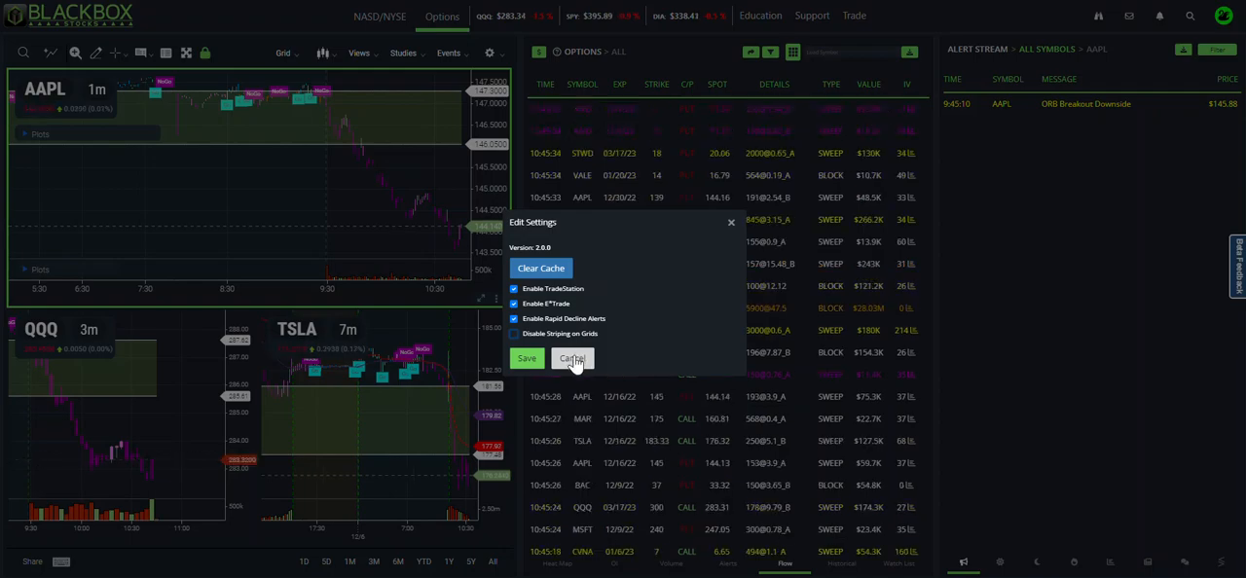
{"action": "left_click", "coordinate": [573, 359]}
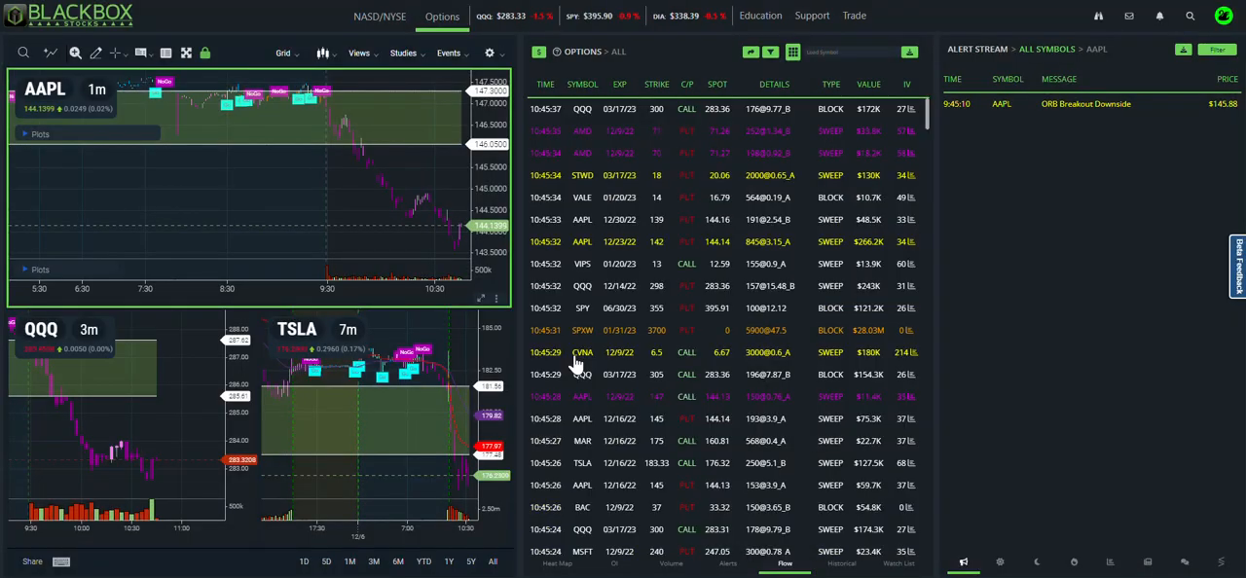